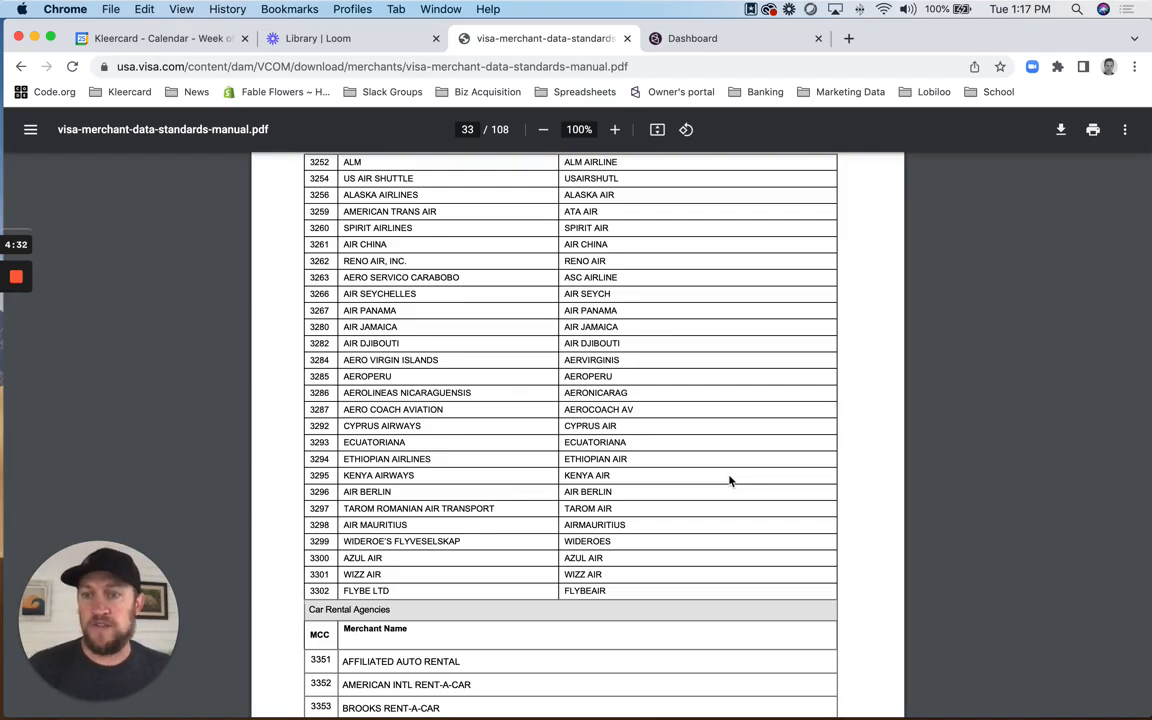
{"action": "mouse_move", "coordinate": [648, 414]}
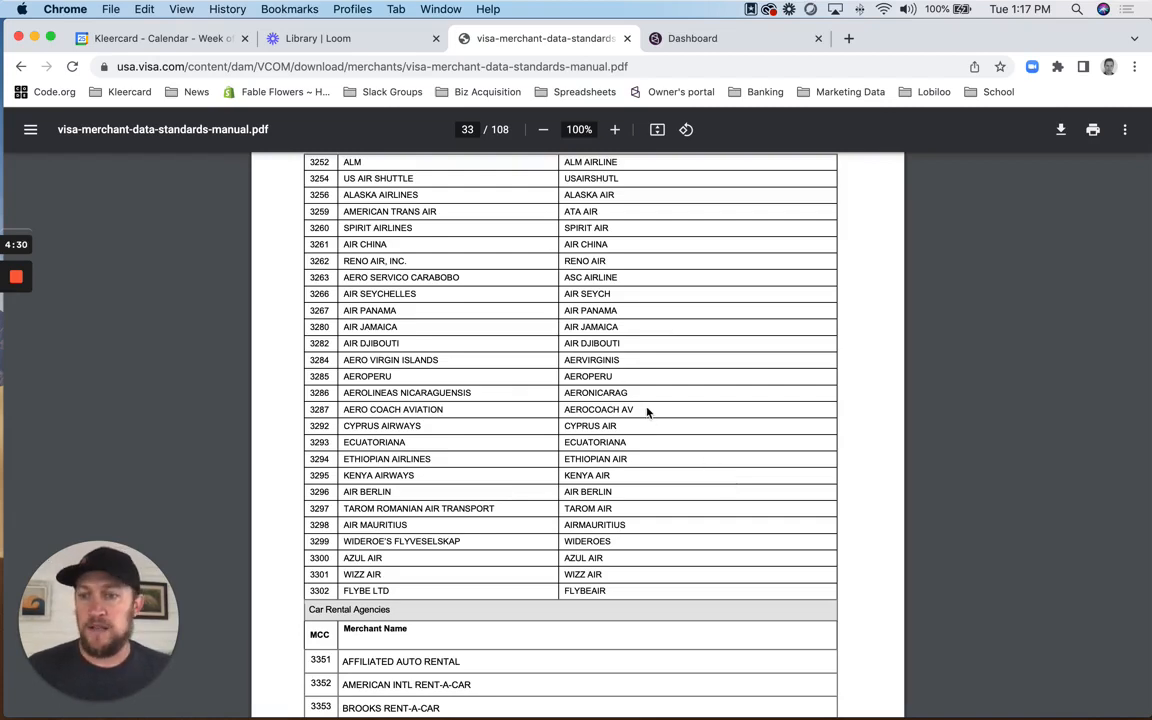
Scroll back through the Visa manual to the airline MCC listings around codes 3184–3219.
{"action": "scroll", "scroll_direction": "up", "scroll_amount": 3}
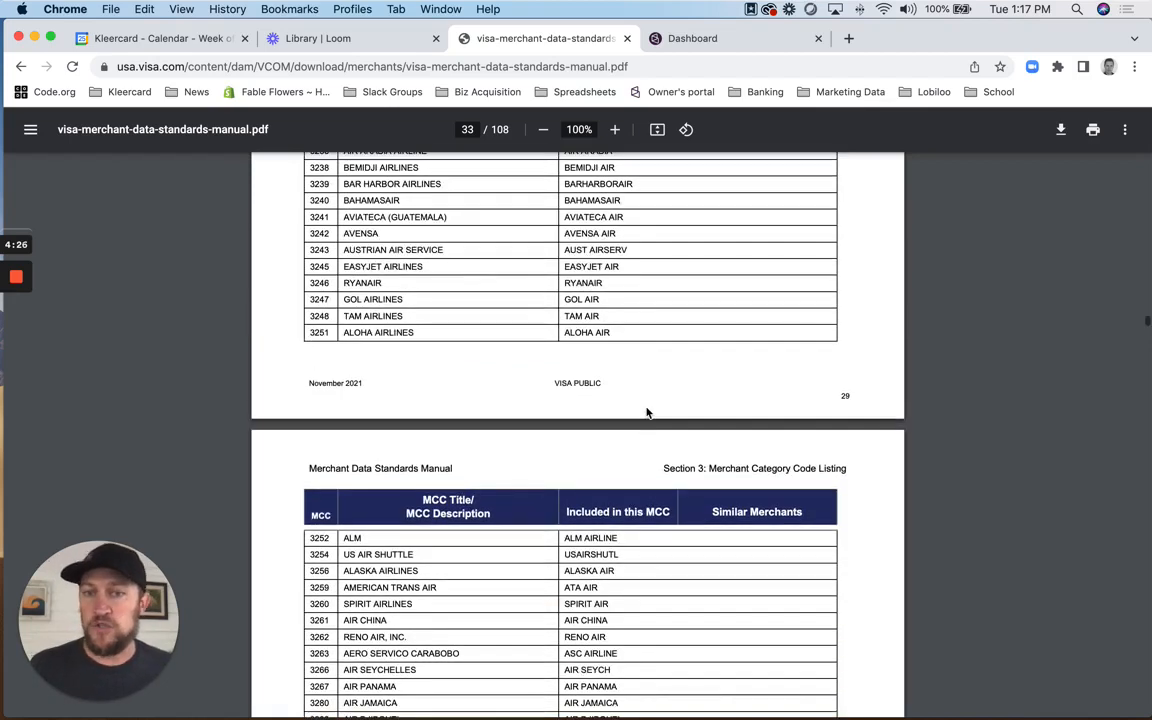
{"action": "scroll", "scroll_direction": "up", "scroll_amount": 3}
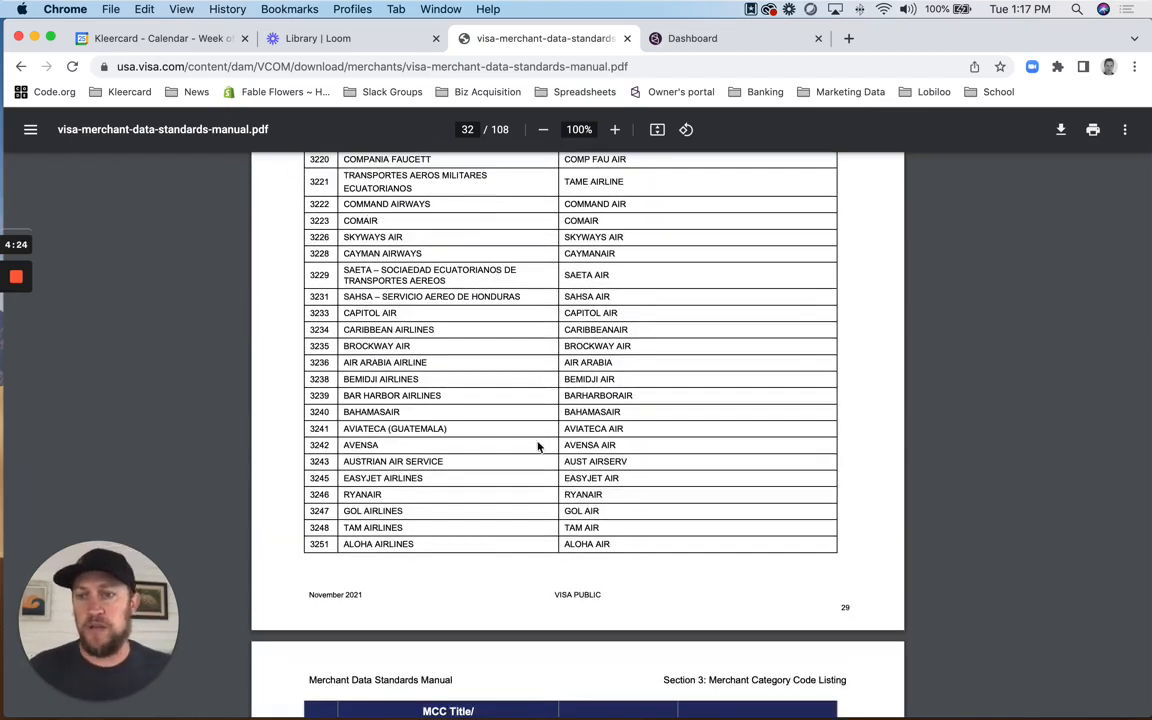
{"action": "scroll", "scroll_direction": "up", "scroll_amount": 3}
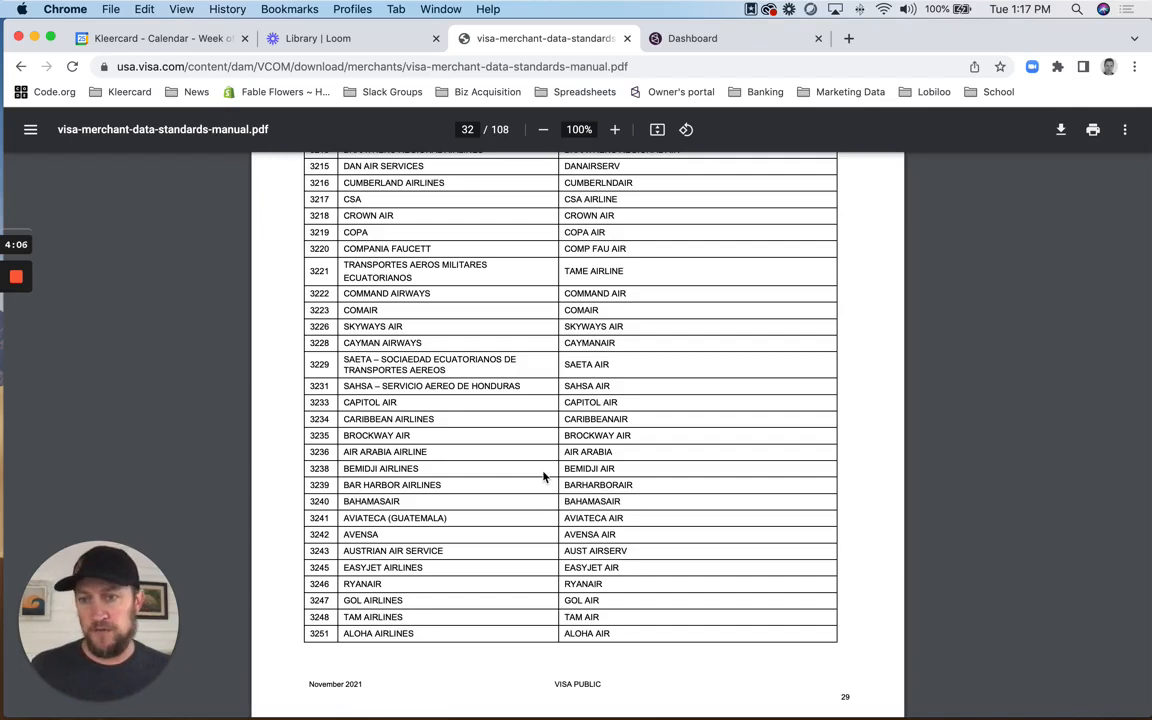
{"action": "mouse_move", "coordinate": [487, 376]}
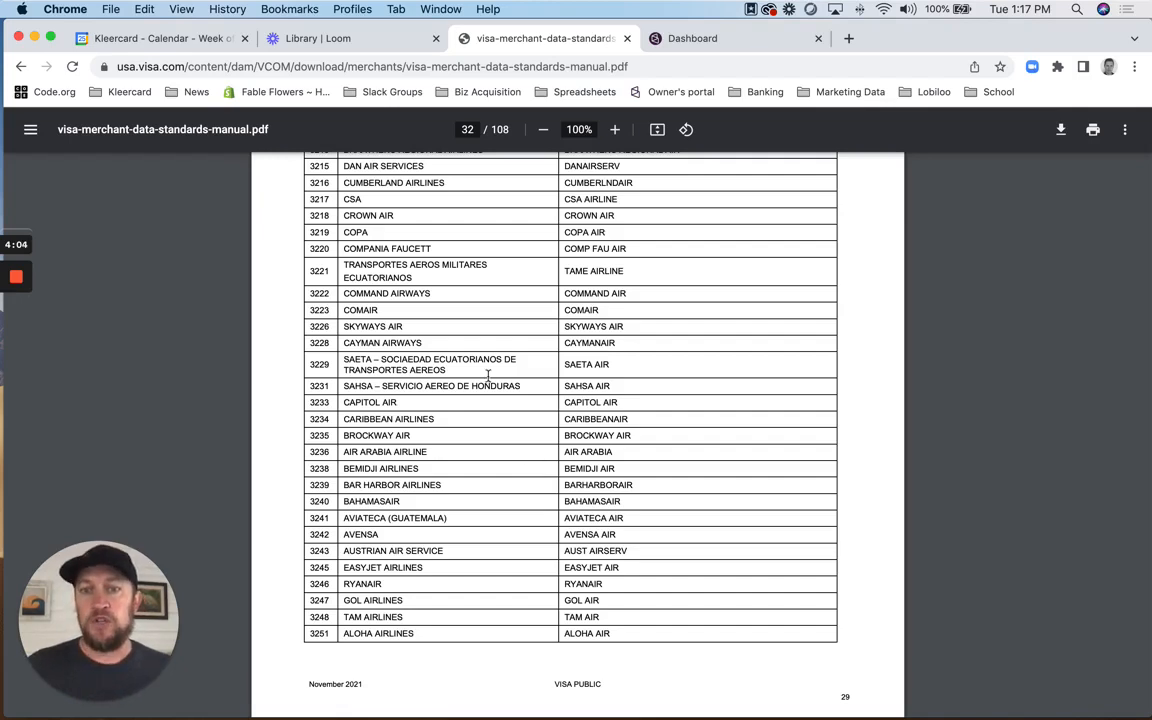
{"action": "scroll", "scroll_direction": "up", "scroll_amount": 3}
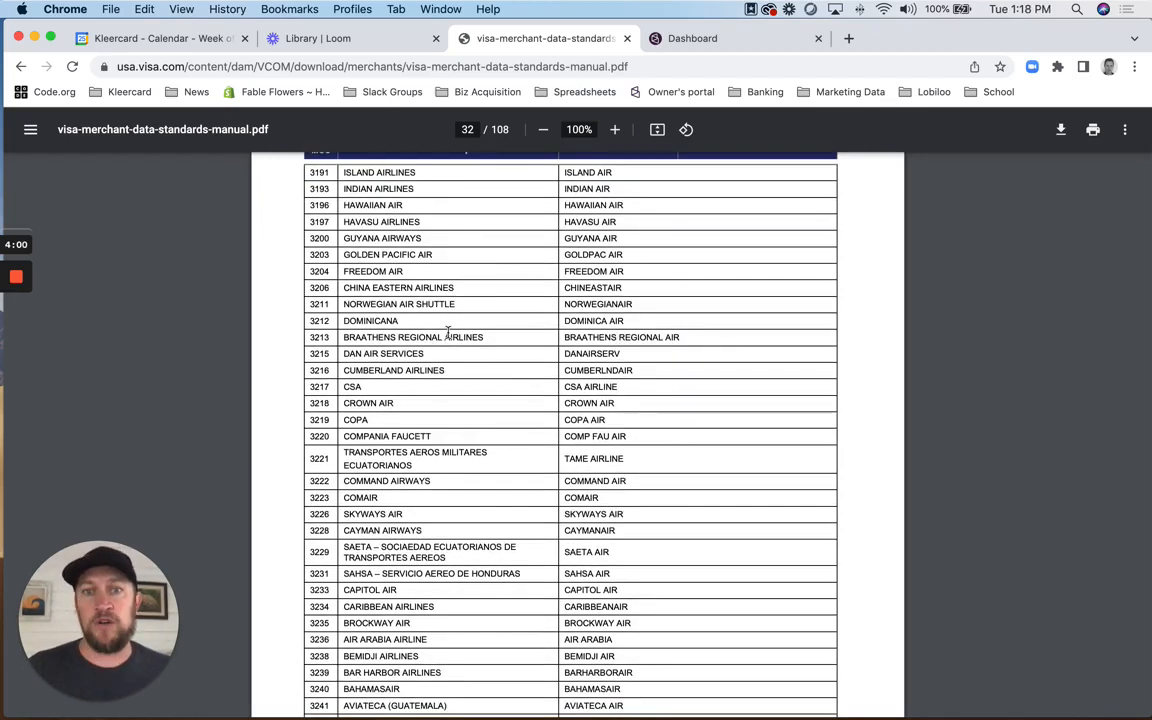
{"action": "scroll", "scroll_direction": "up", "scroll_amount": 3}
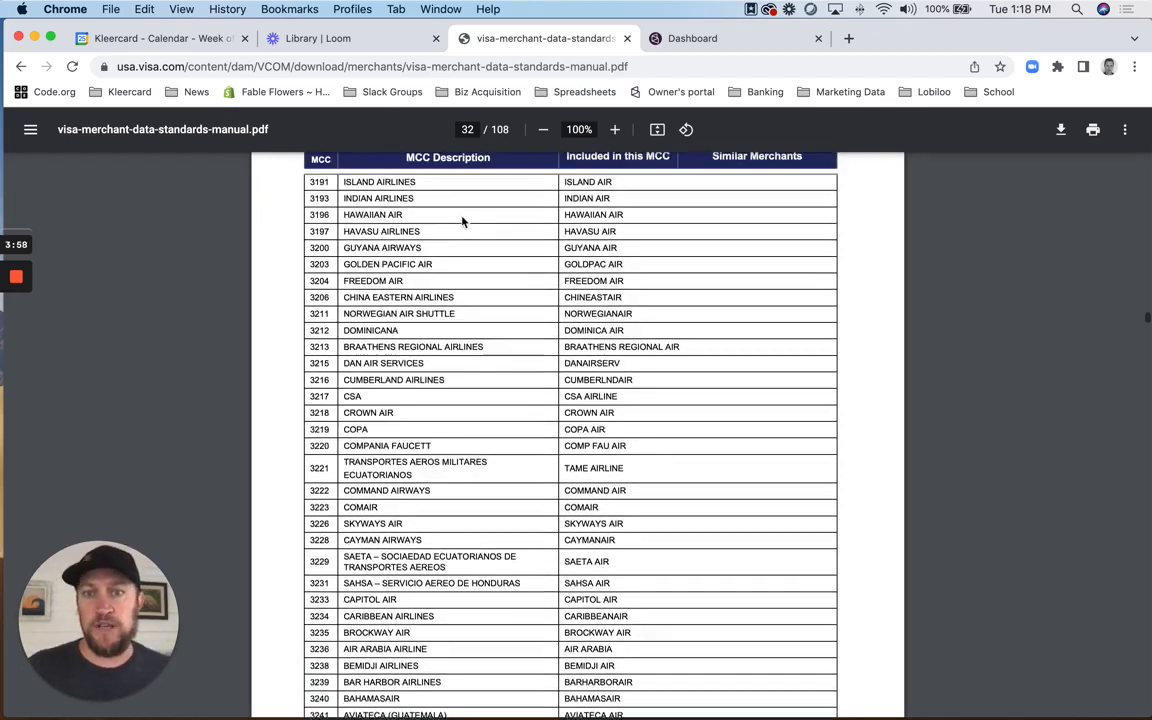
{"action": "scroll", "scroll_direction": "up", "scroll_amount": 3}
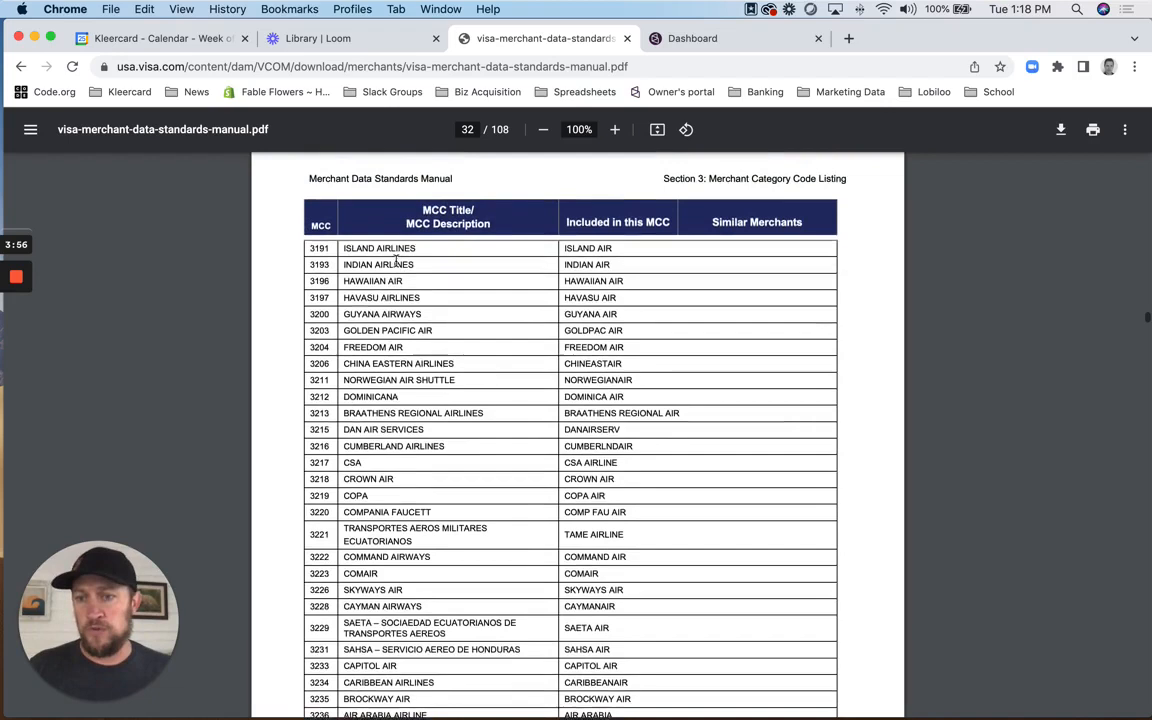
{"action": "scroll", "scroll_direction": "up", "scroll_amount": 3}
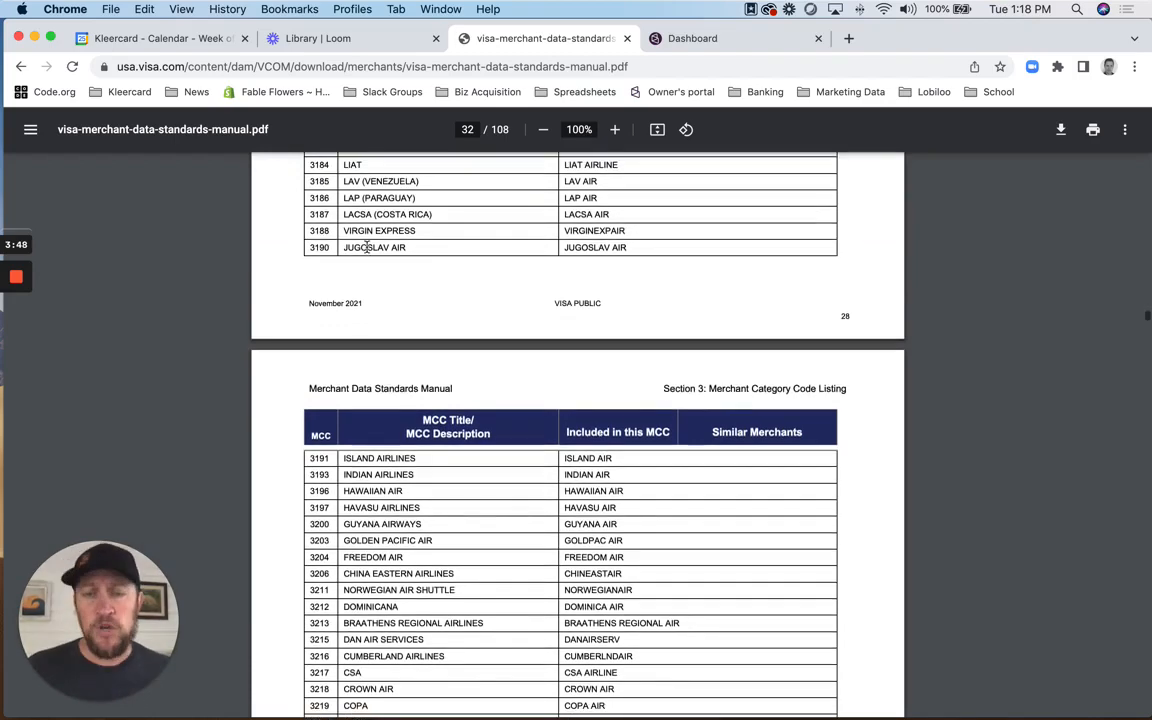
Review contractor MCC entries 1711–1799 on pages 26–27 of the Visa manual.
{"action": "scroll", "scroll_direction": "up", "scroll_amount": 3}
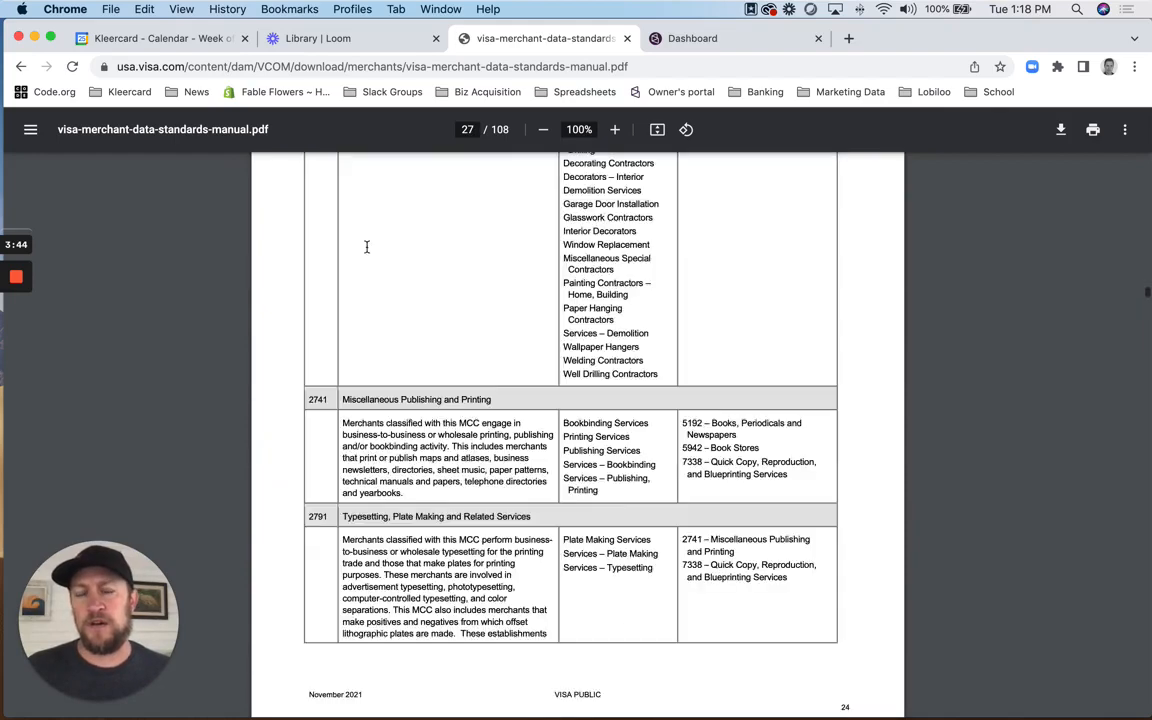
{"action": "scroll", "scroll_direction": "up", "scroll_amount": 3}
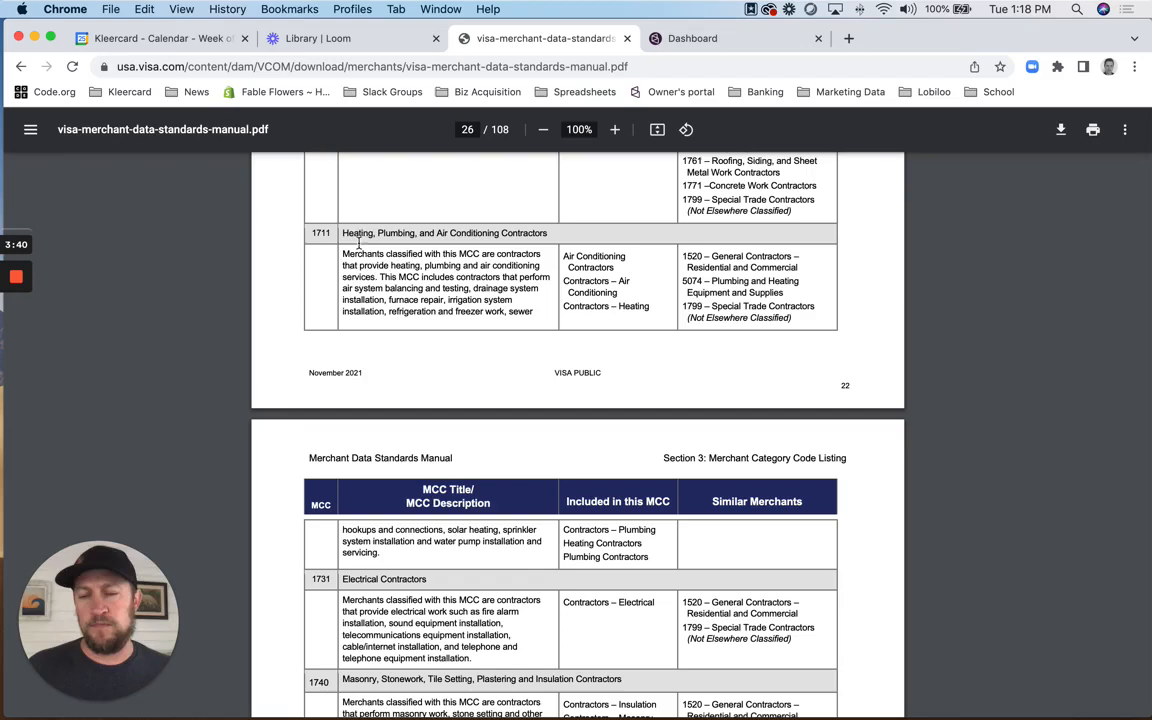
{"action": "scroll", "scroll_direction": "down", "scroll_amount": 3}
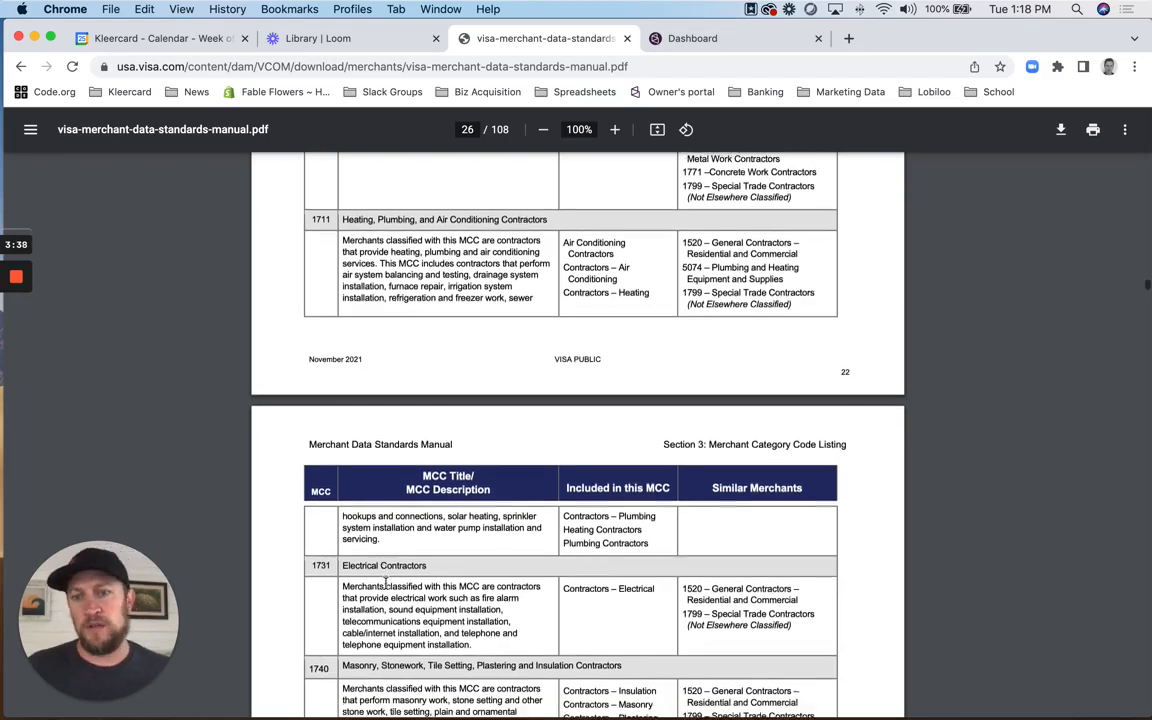
{"action": "scroll", "scroll_direction": "down", "scroll_amount": 3}
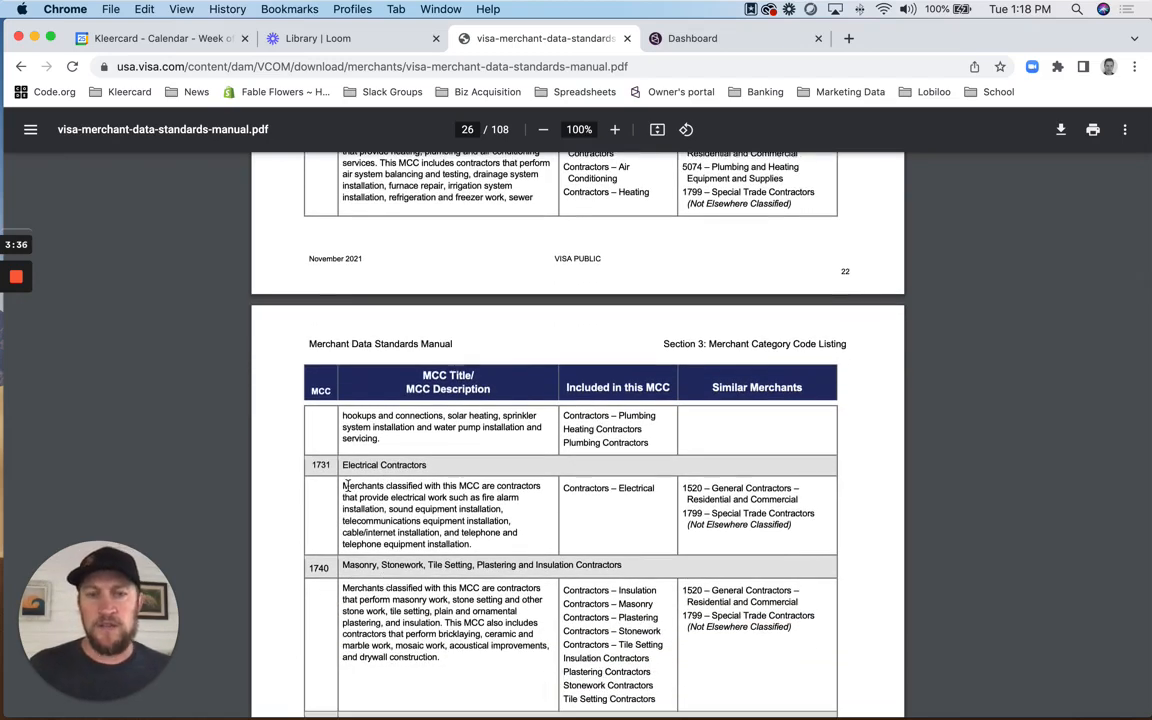
{"action": "scroll", "scroll_direction": "down", "scroll_amount": 3}
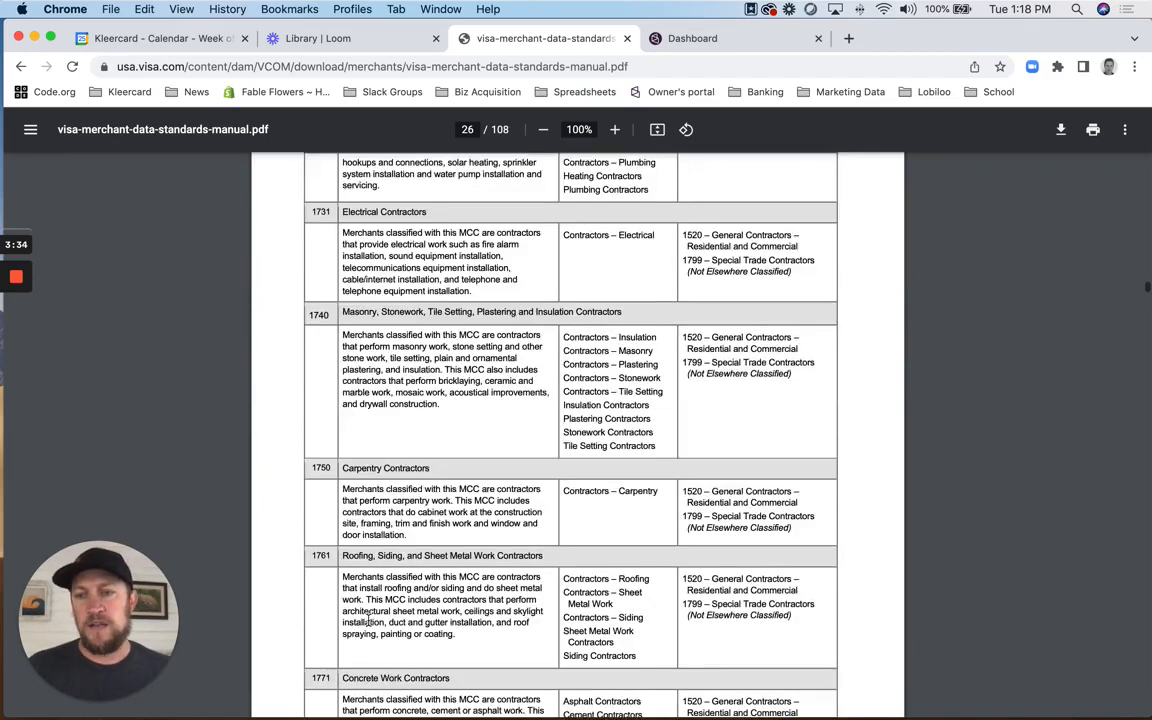
{"action": "scroll", "scroll_direction": "down", "scroll_amount": 3}
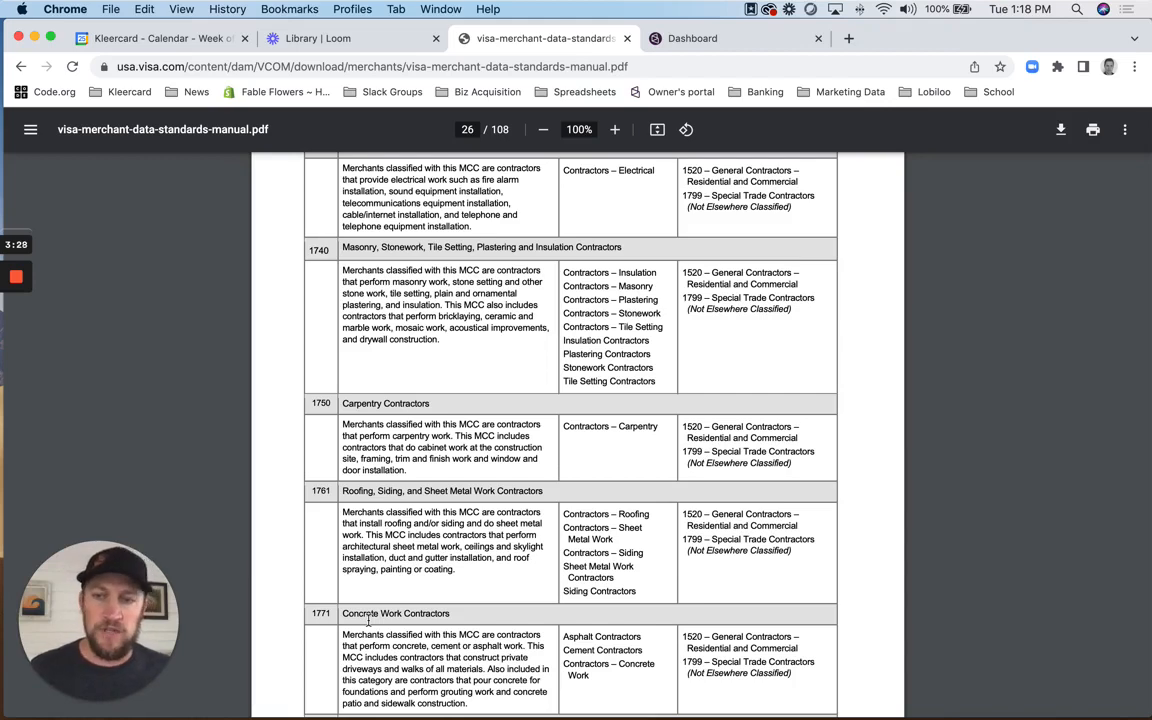
{"action": "scroll", "scroll_direction": "down", "scroll_amount": 3}
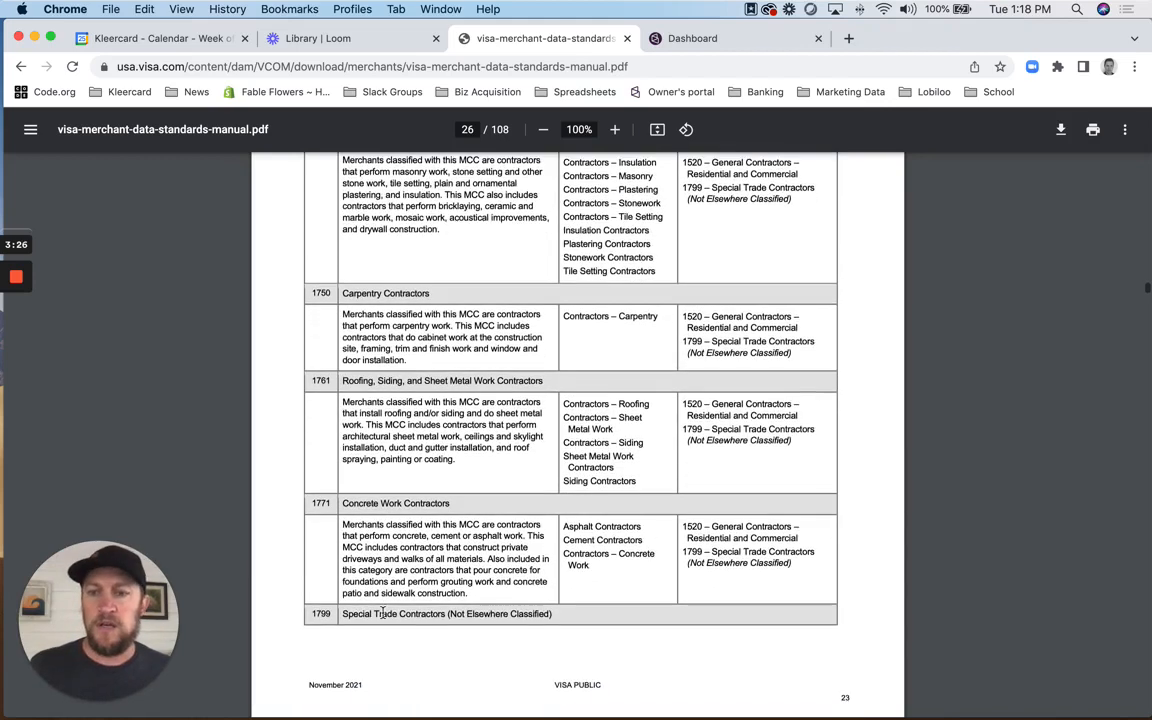
{"action": "scroll", "scroll_direction": "down", "scroll_amount": 3}
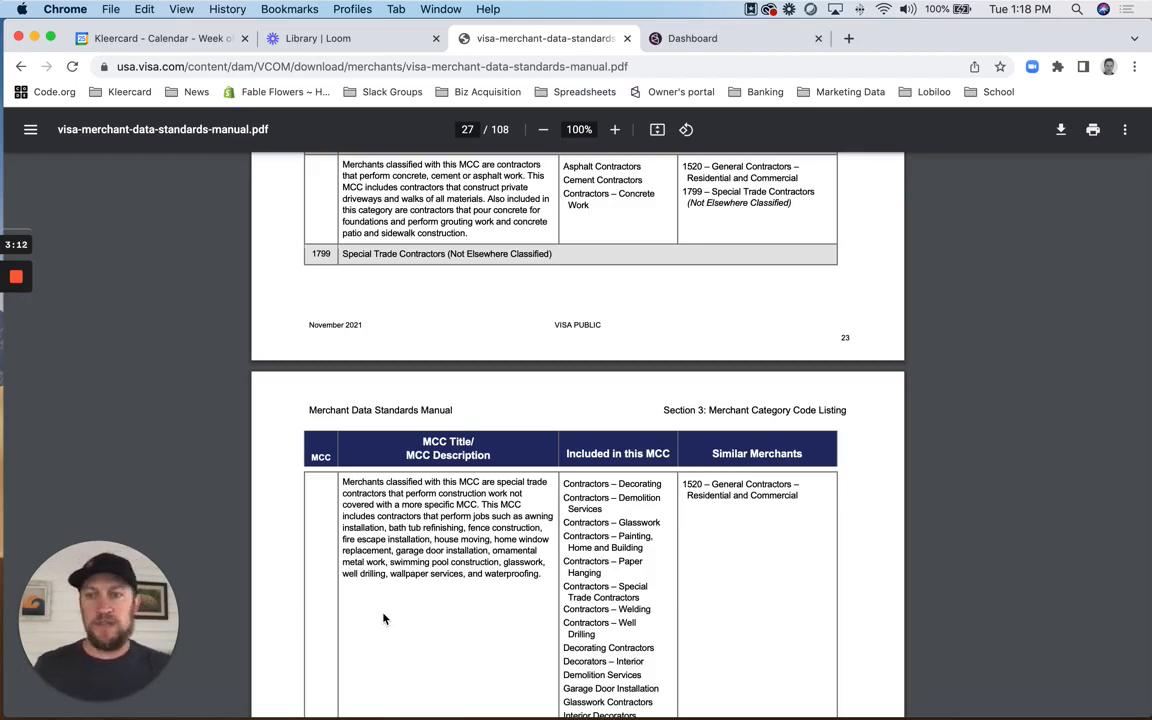
{"action": "mouse_move", "coordinate": [383, 582]}
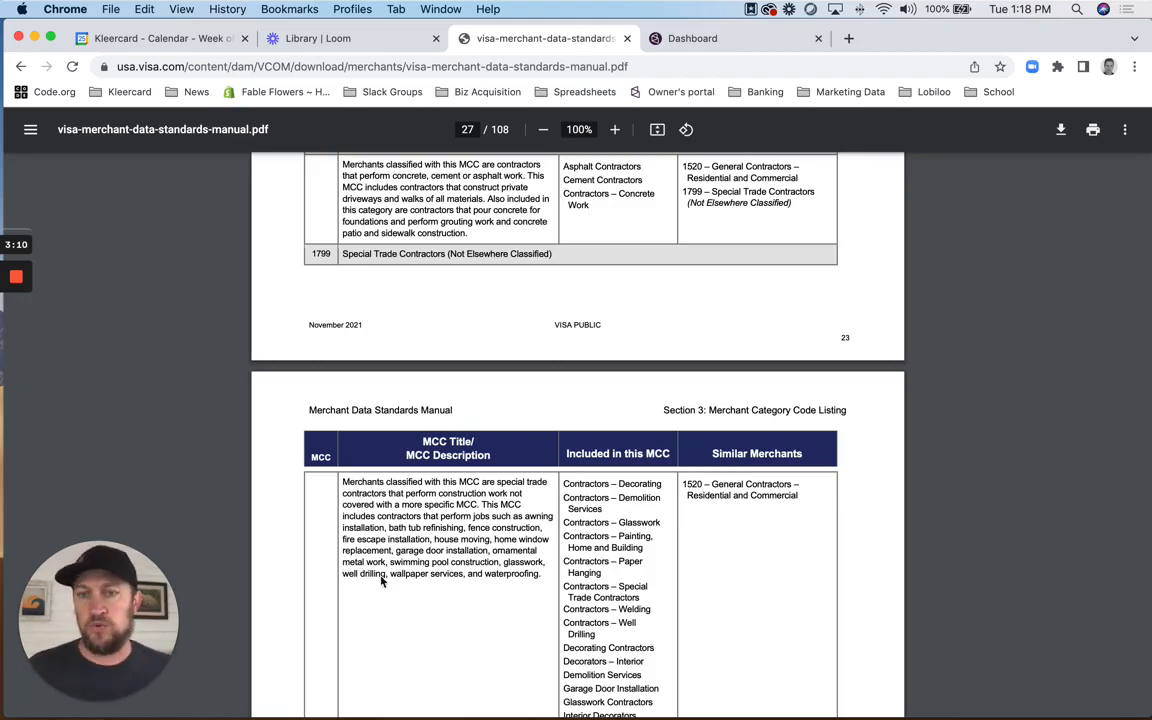
Switch to the KleerCard tab and scroll the Charges list of MCC codes and accounts.
{"action": "left_click", "coordinate": [692, 38]}
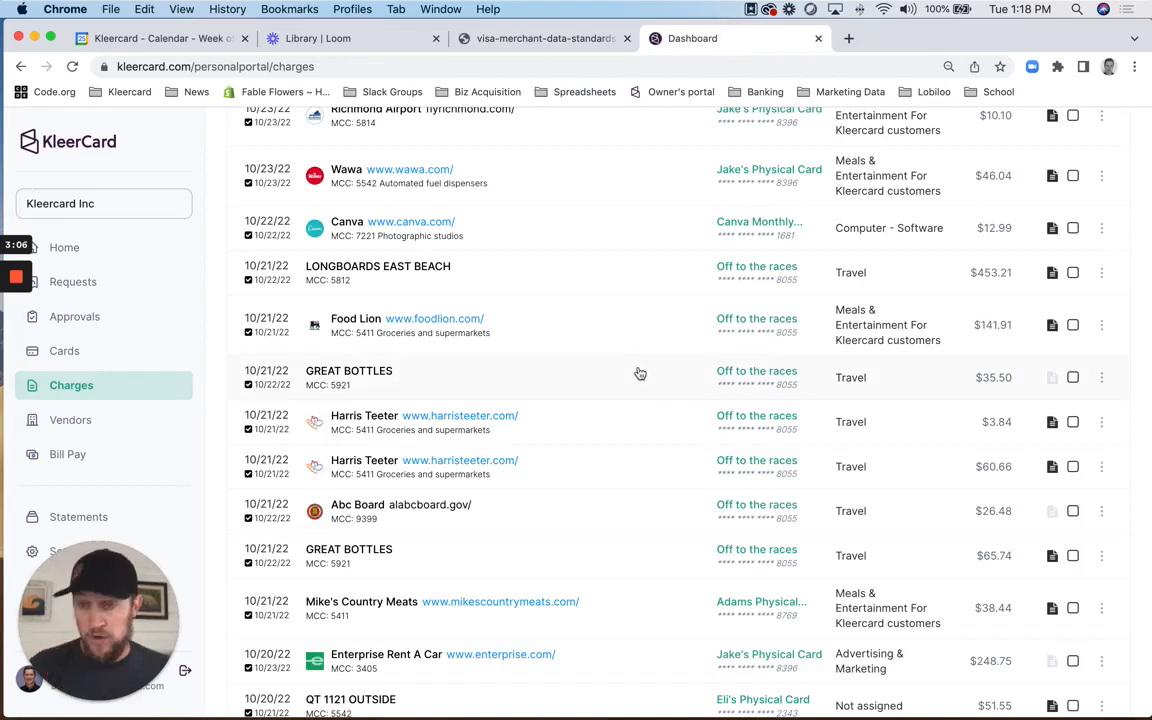
{"action": "mouse_move", "coordinate": [417, 401]}
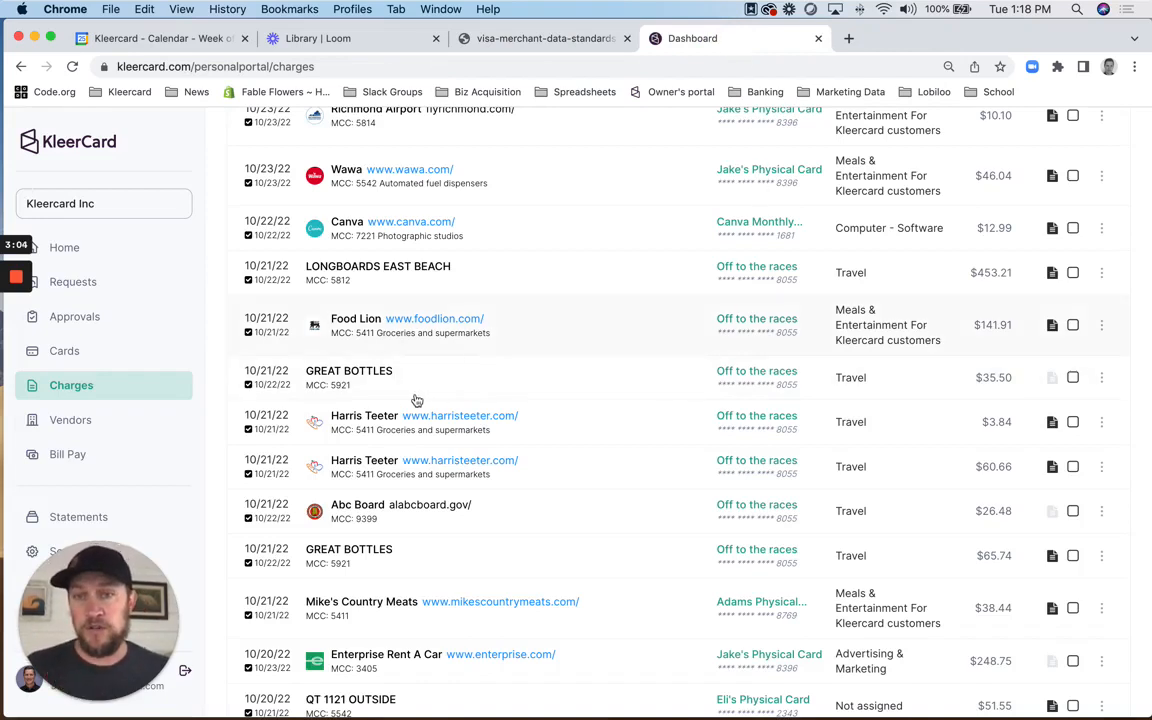
{"action": "mouse_move", "coordinate": [340, 390]}
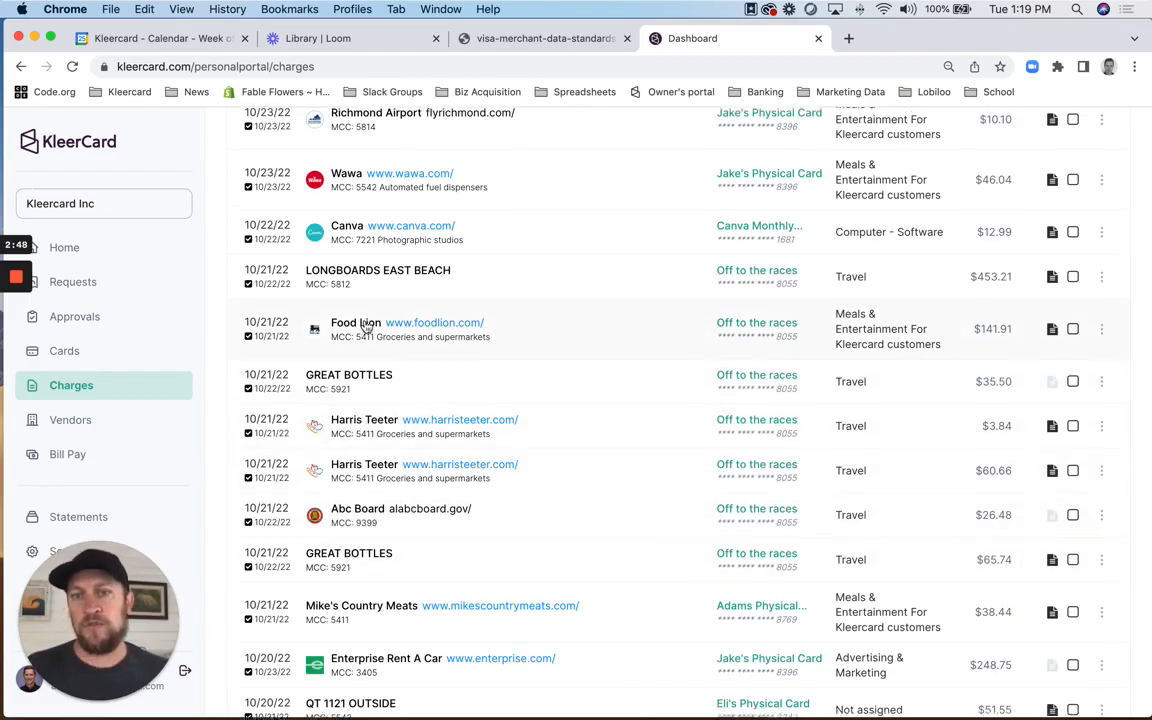
{"action": "scroll", "scroll_direction": "down", "scroll_amount": 3}
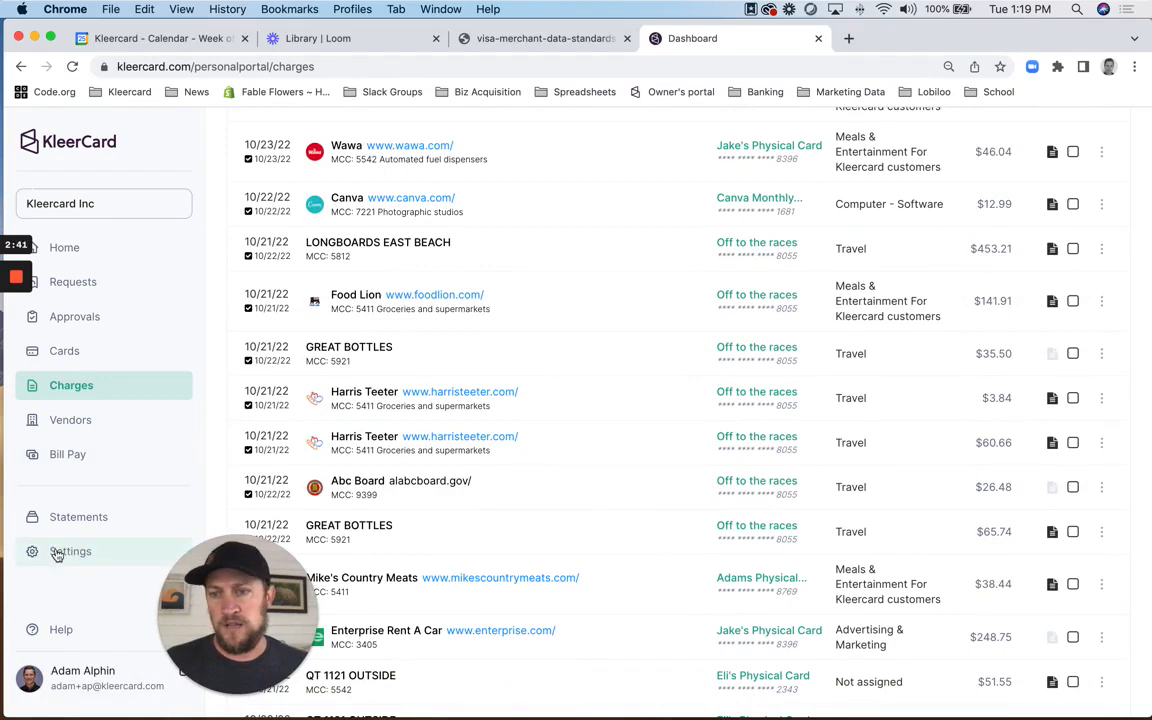
Go to company Settings and choose Automations under the Accounting card.
{"action": "left_click", "coordinate": [70, 551]}
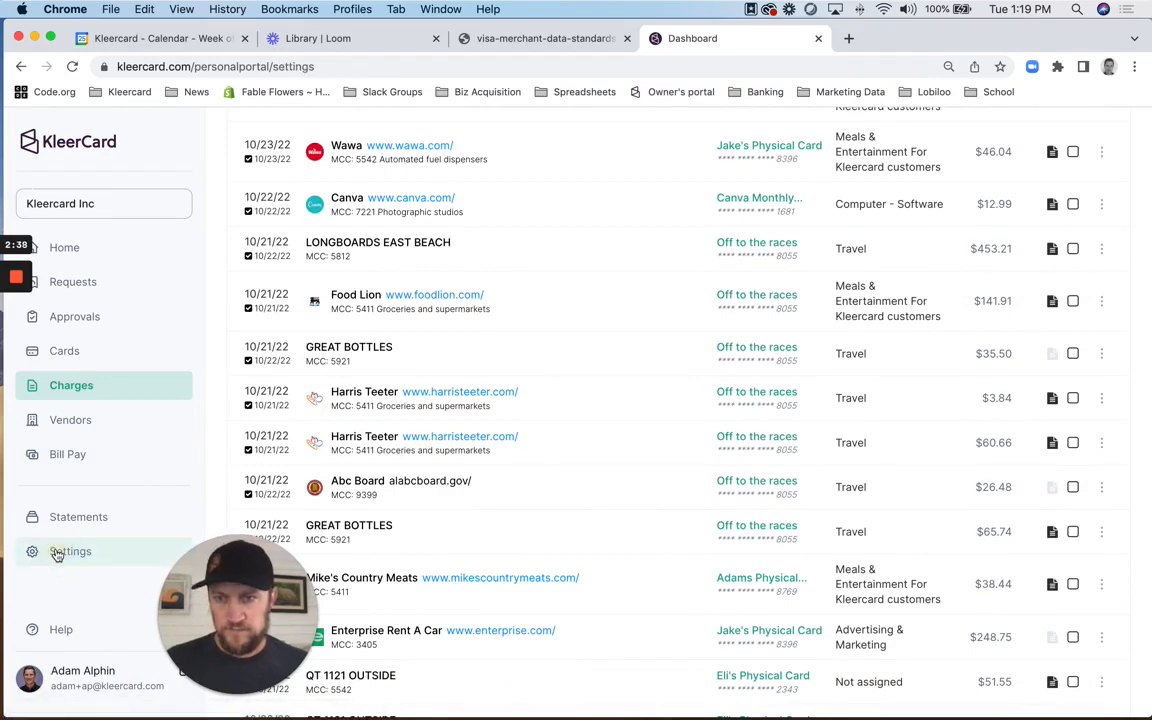
{"action": "left_click", "coordinate": [70, 551]}
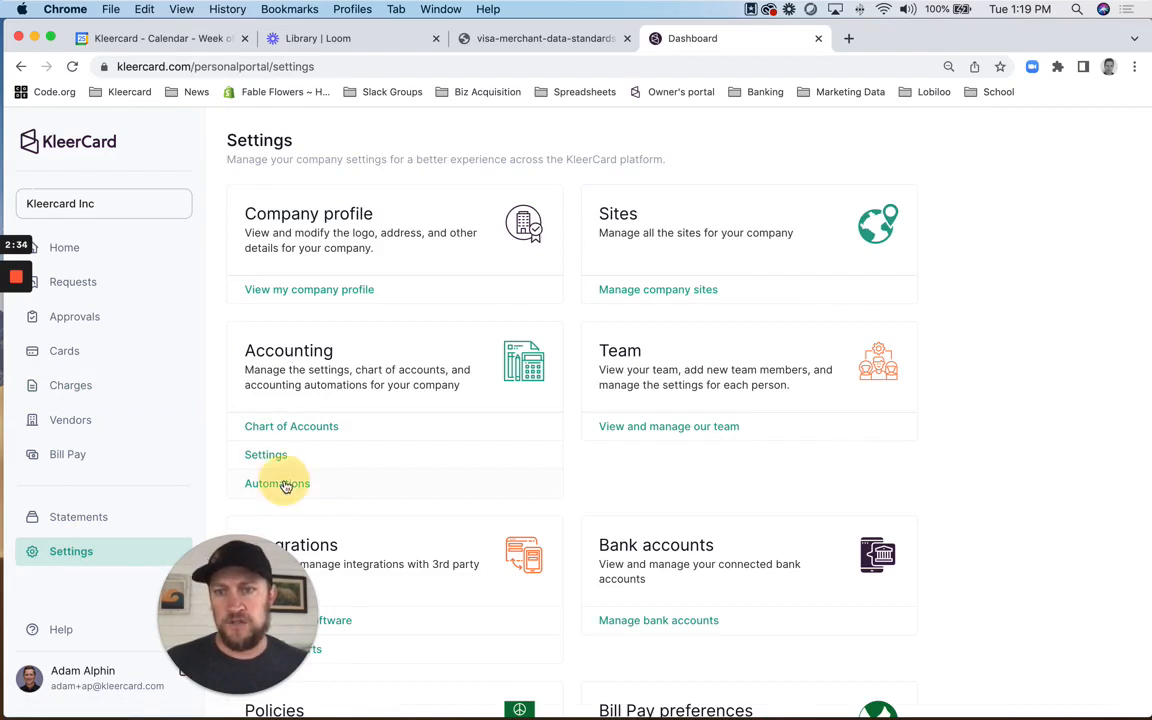
{"action": "left_click", "coordinate": [277, 483]}
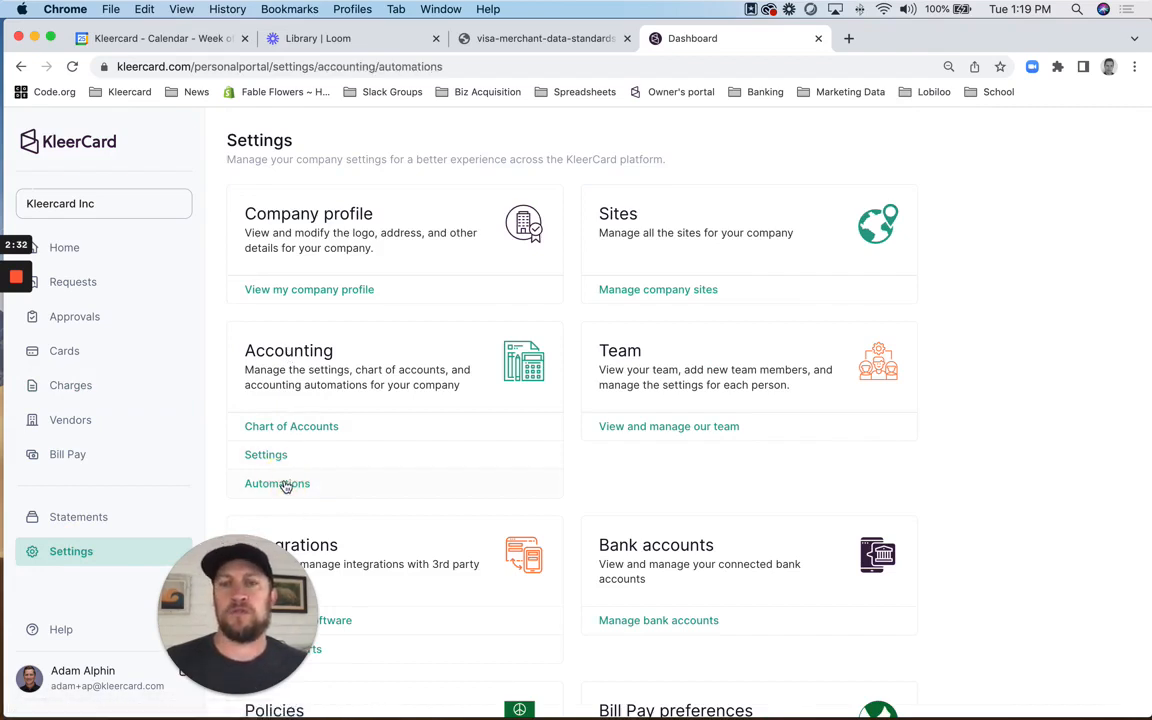
Review the three active MCC rules on Account automation, then start adding a rule.
{"action": "left_click", "coordinate": [277, 483]}
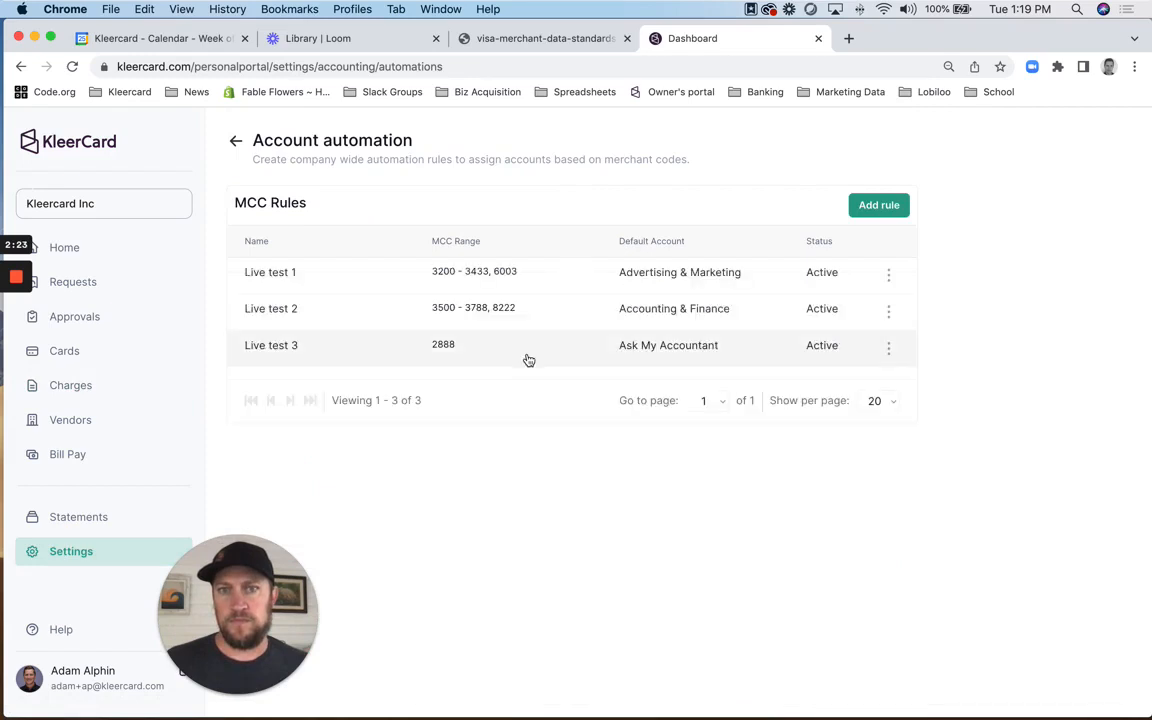
{"action": "mouse_move", "coordinate": [501, 380]}
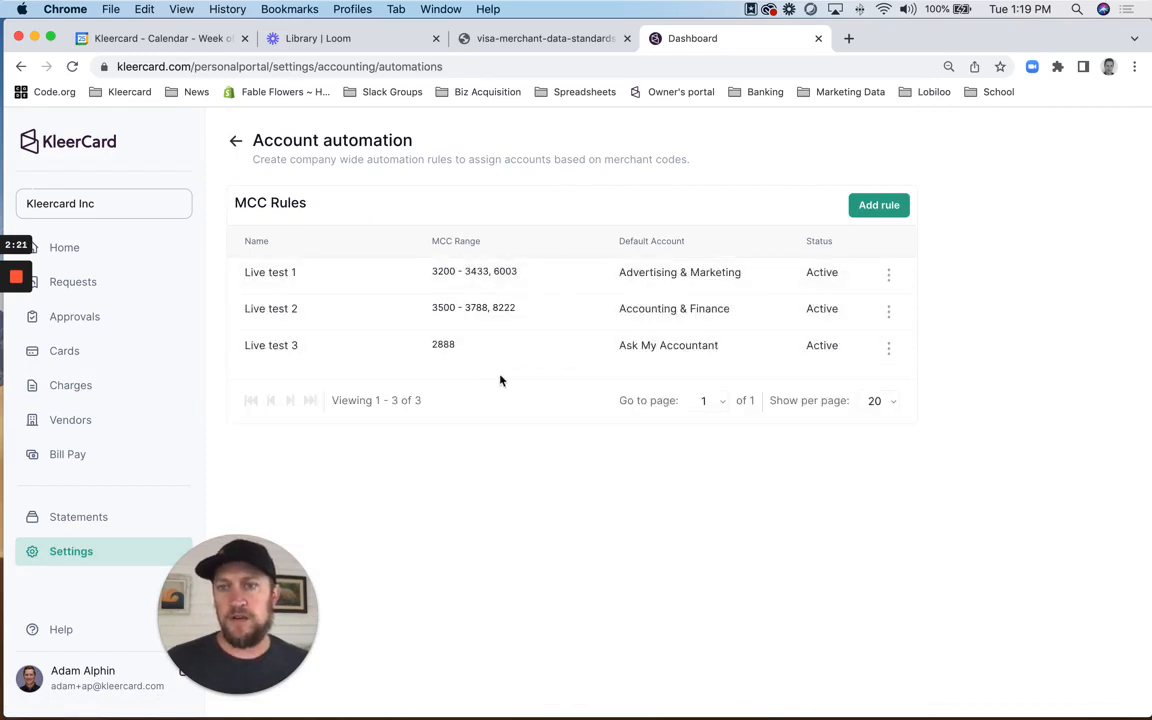
{"action": "mouse_move", "coordinate": [392, 330]}
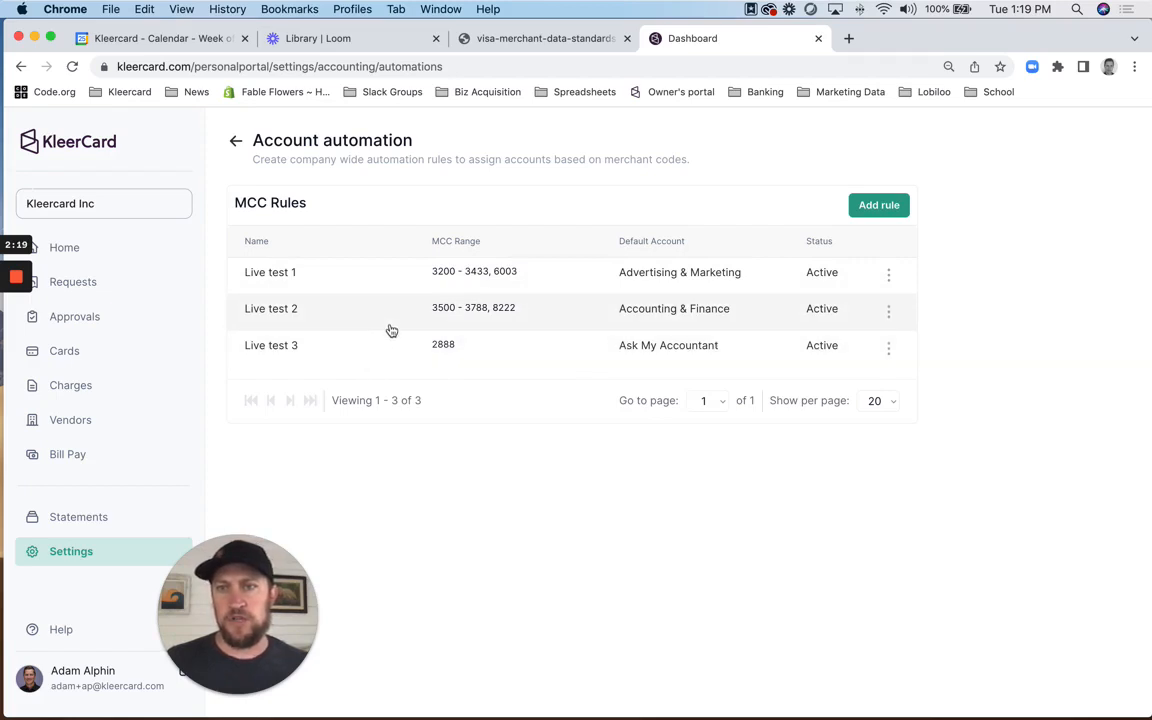
{"action": "mouse_move", "coordinate": [427, 361]}
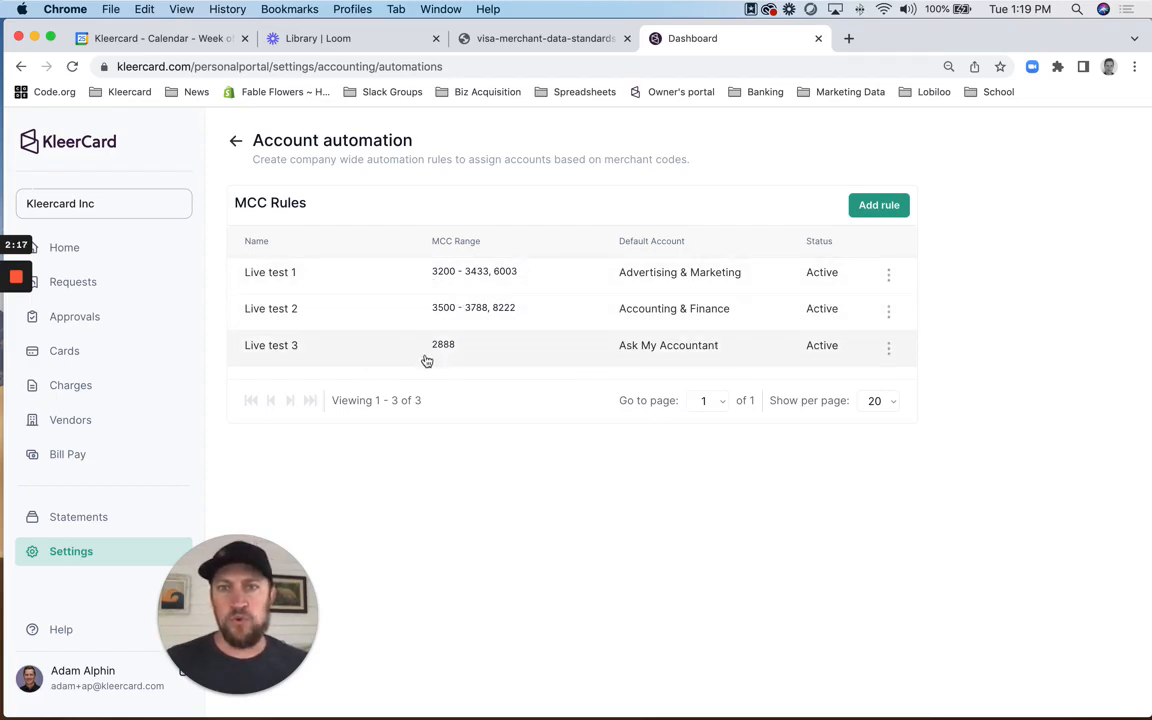
{"action": "mouse_move", "coordinate": [485, 285]}
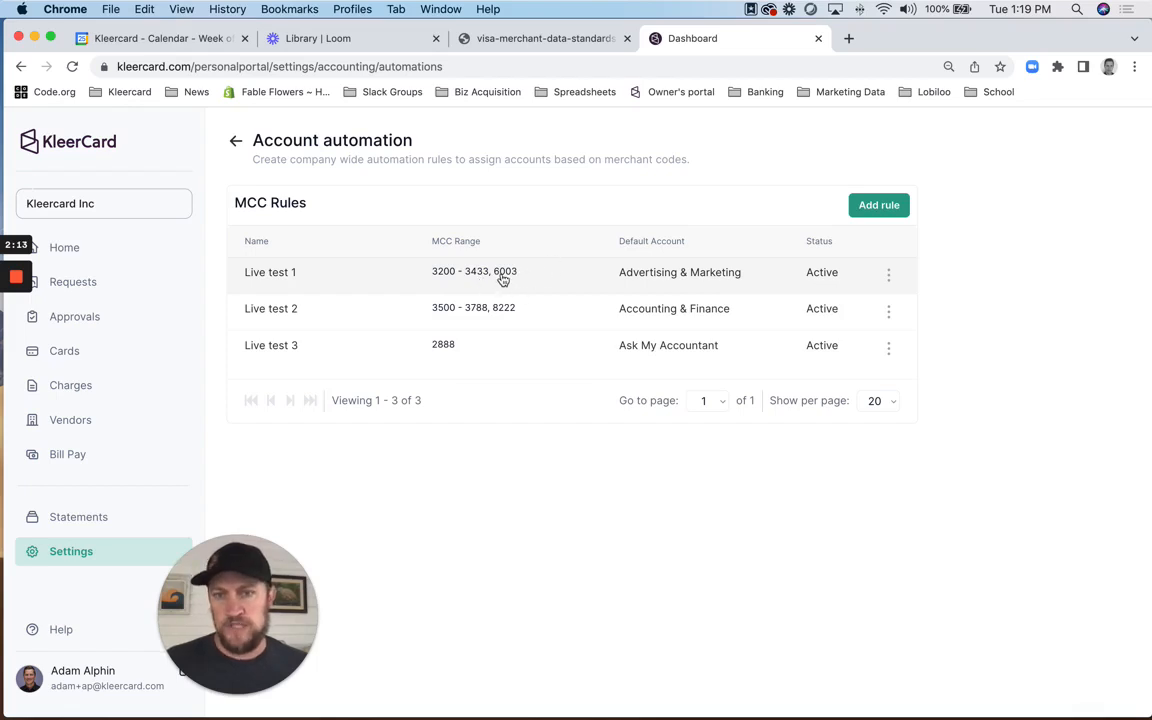
{"action": "mouse_move", "coordinate": [657, 285]}
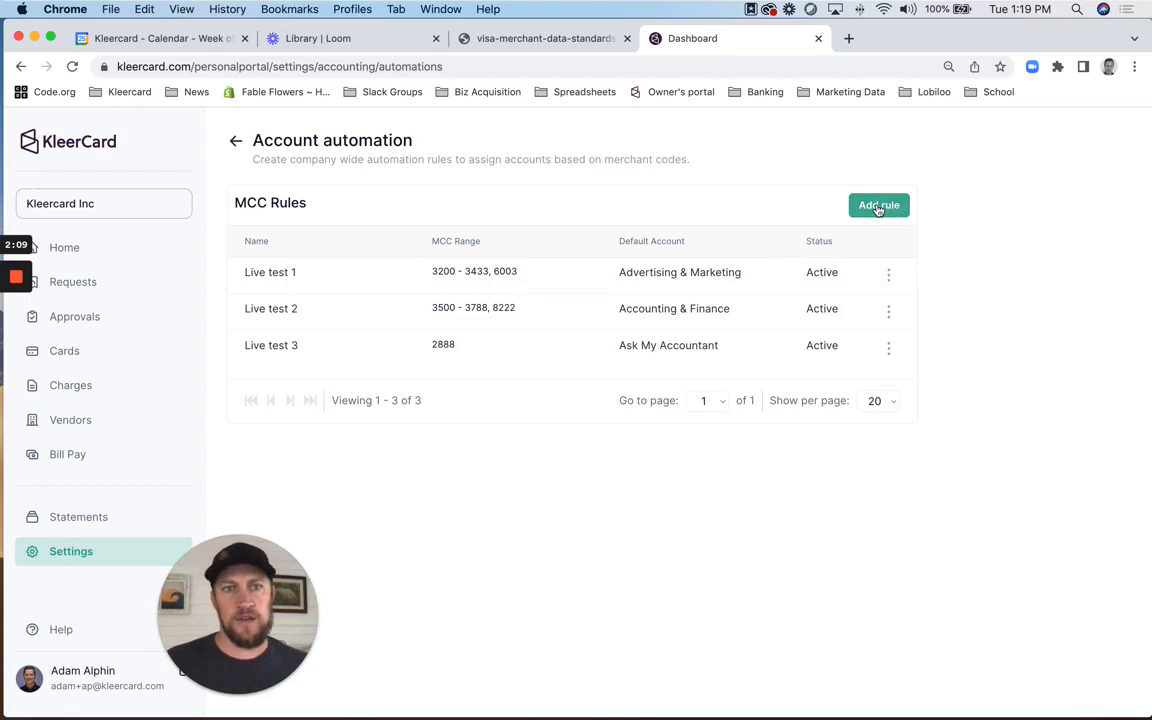
{"action": "left_click", "coordinate": [878, 205]}
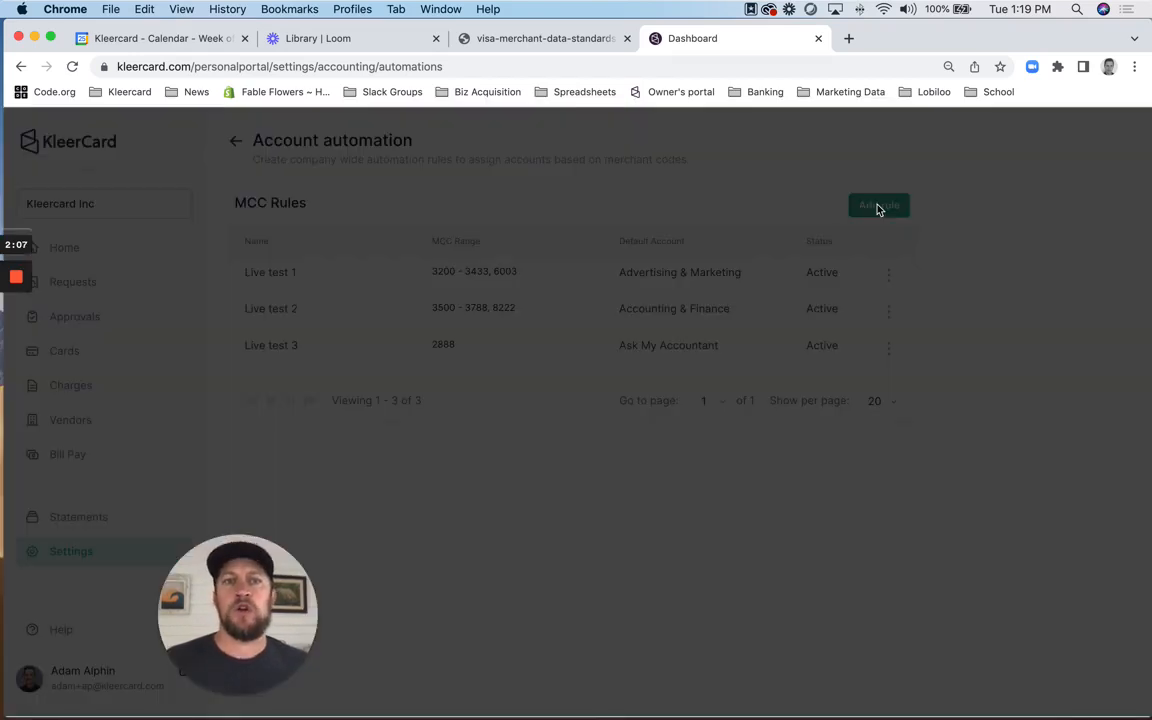
Name the rule 'Travel Rule' and assign it to the Travel account.
{"action": "left_click", "coordinate": [878, 205]}
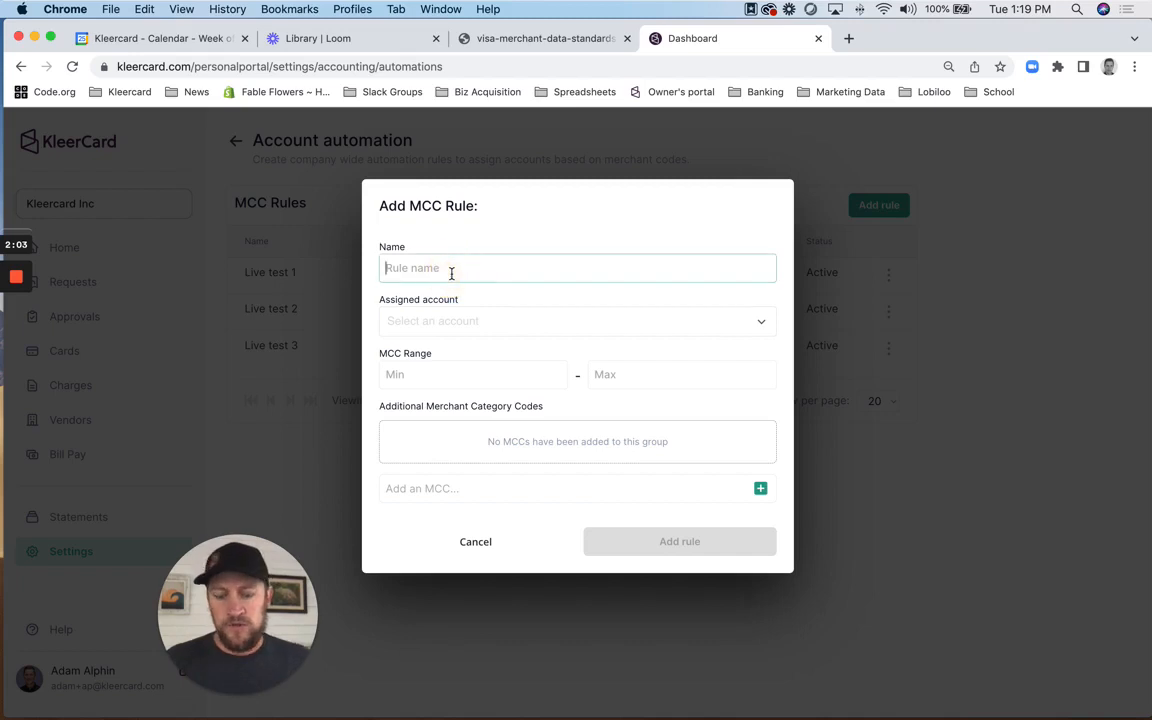
{"action": "type", "text": "Travel"}
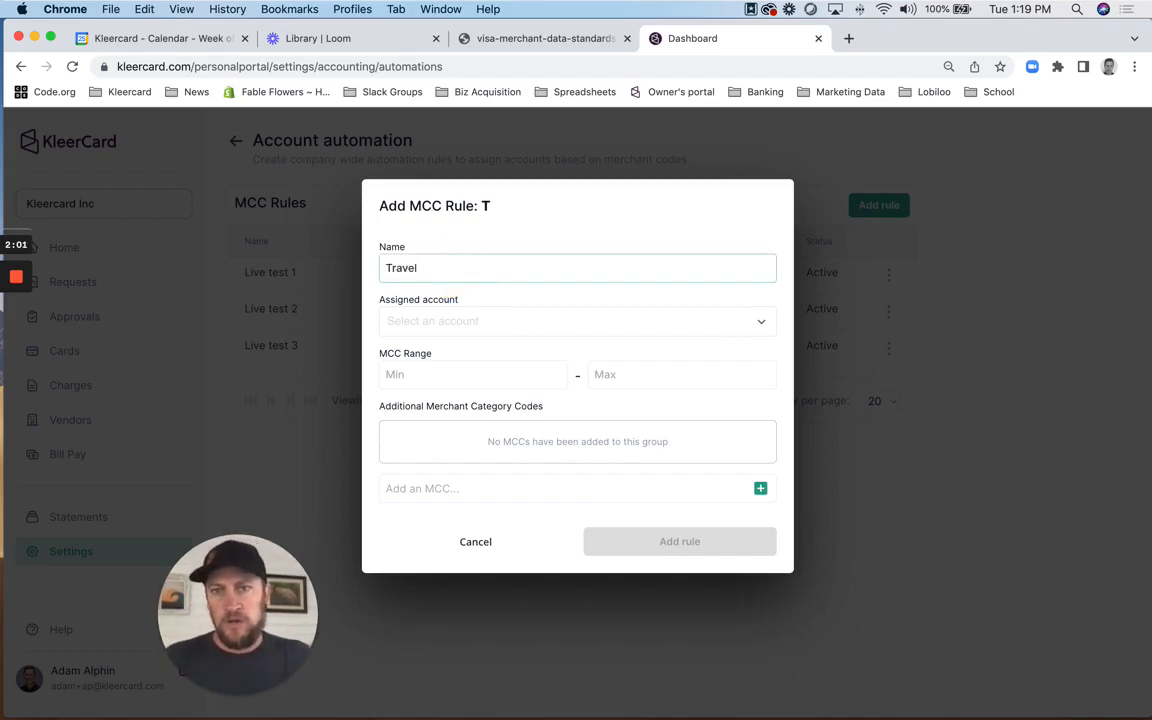
{"action": "type", "text": "Rule"}
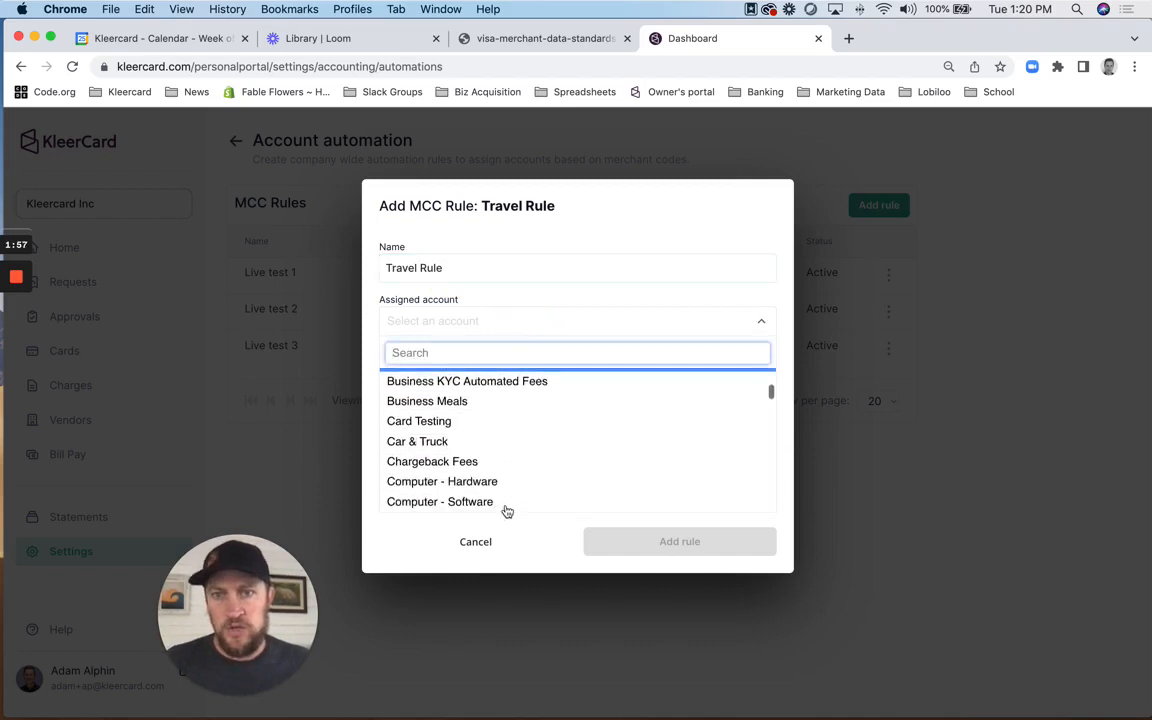
{"action": "type", "text": "travel"}
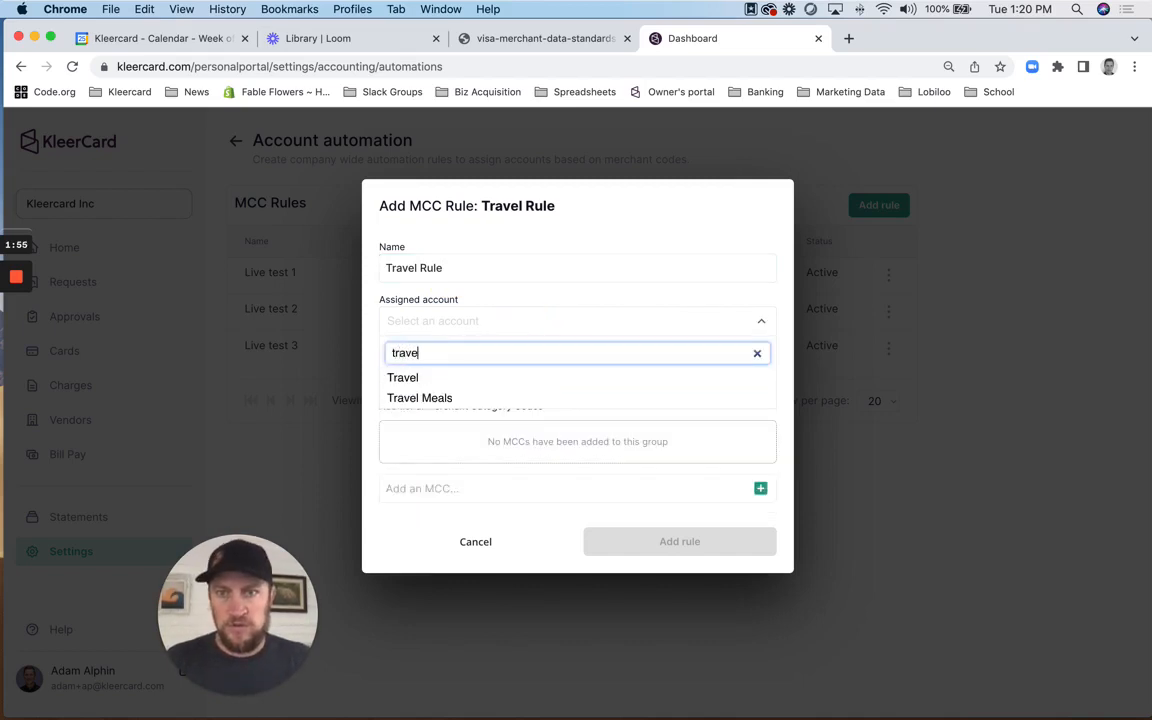
{"action": "left_click", "coordinate": [403, 377]}
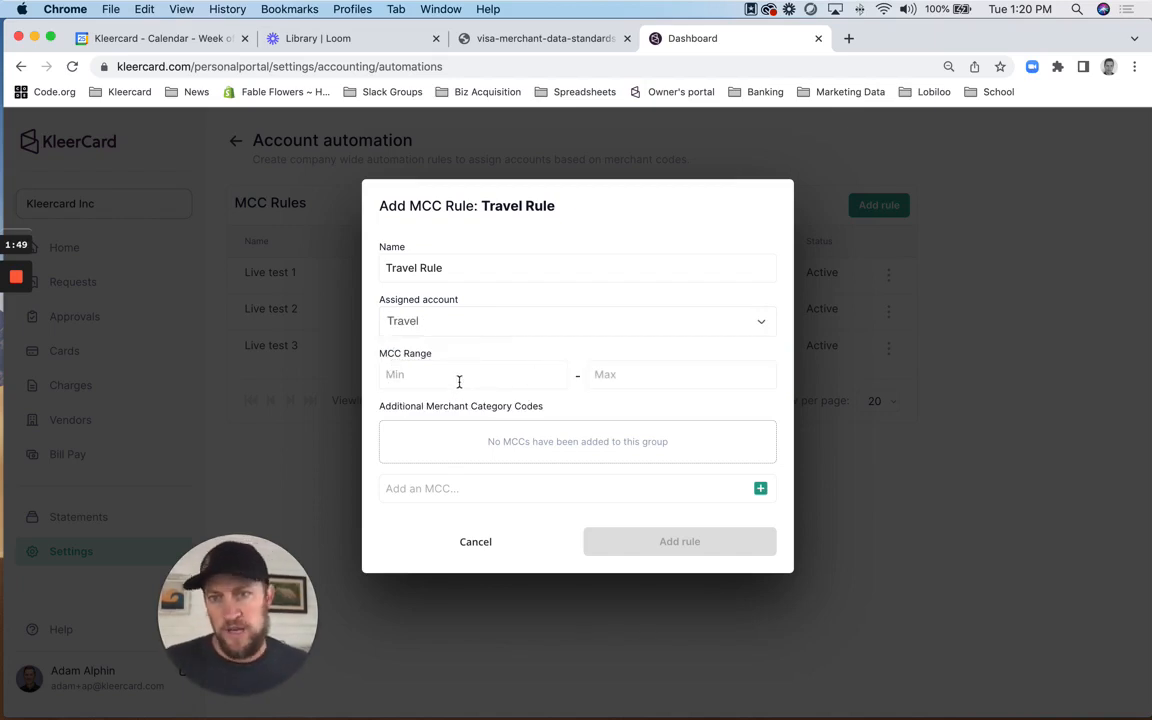
Set the rule's MCC range to 3000 minimum and 3500 maximum.
{"action": "left_click", "coordinate": [472, 374]}
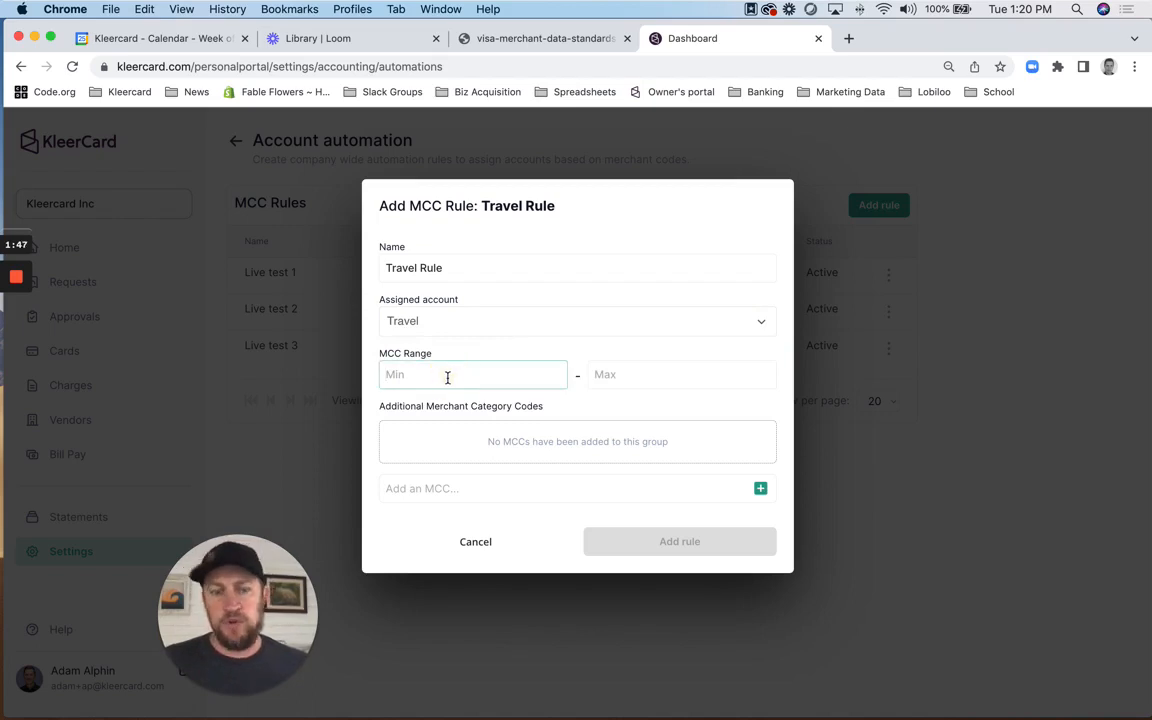
{"action": "type", "text": "315"}
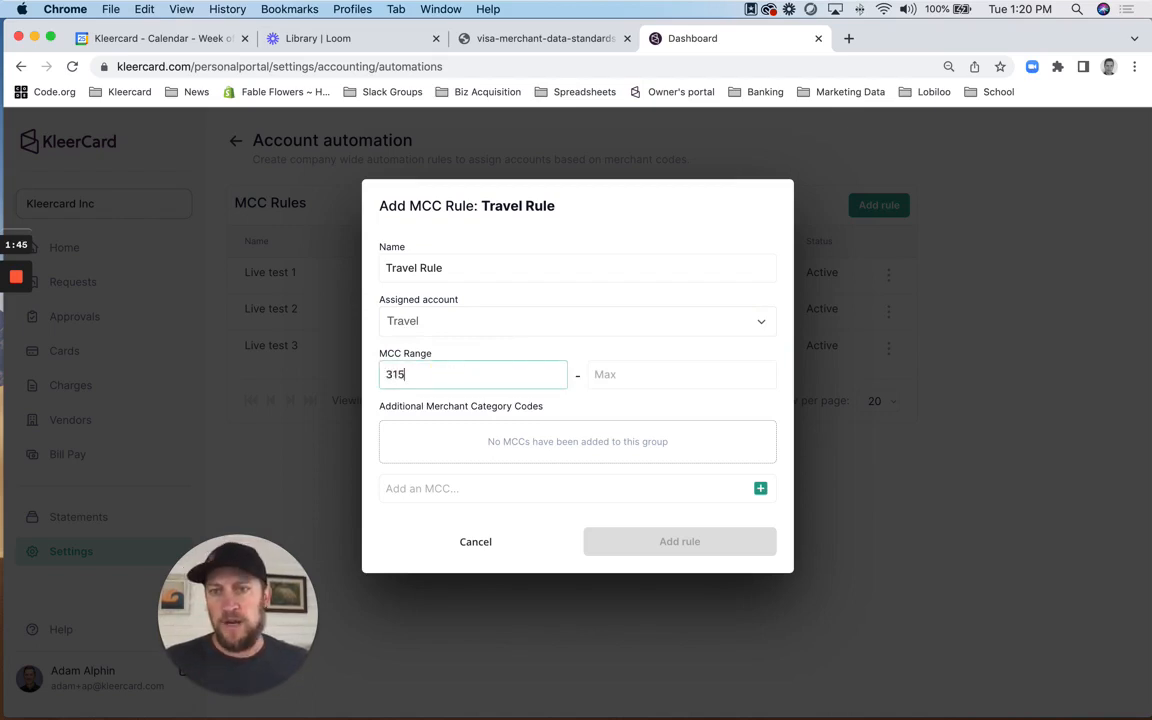
{"action": "key", "text": "Backspace"}
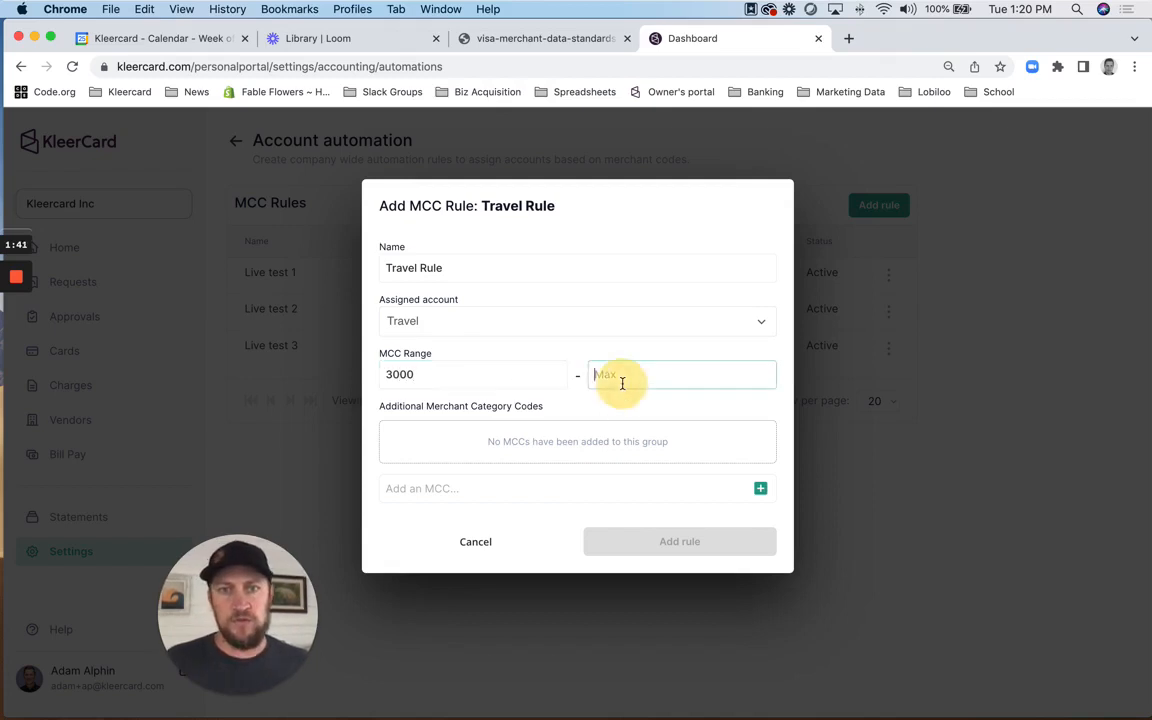
{"action": "type", "text": "3500"}
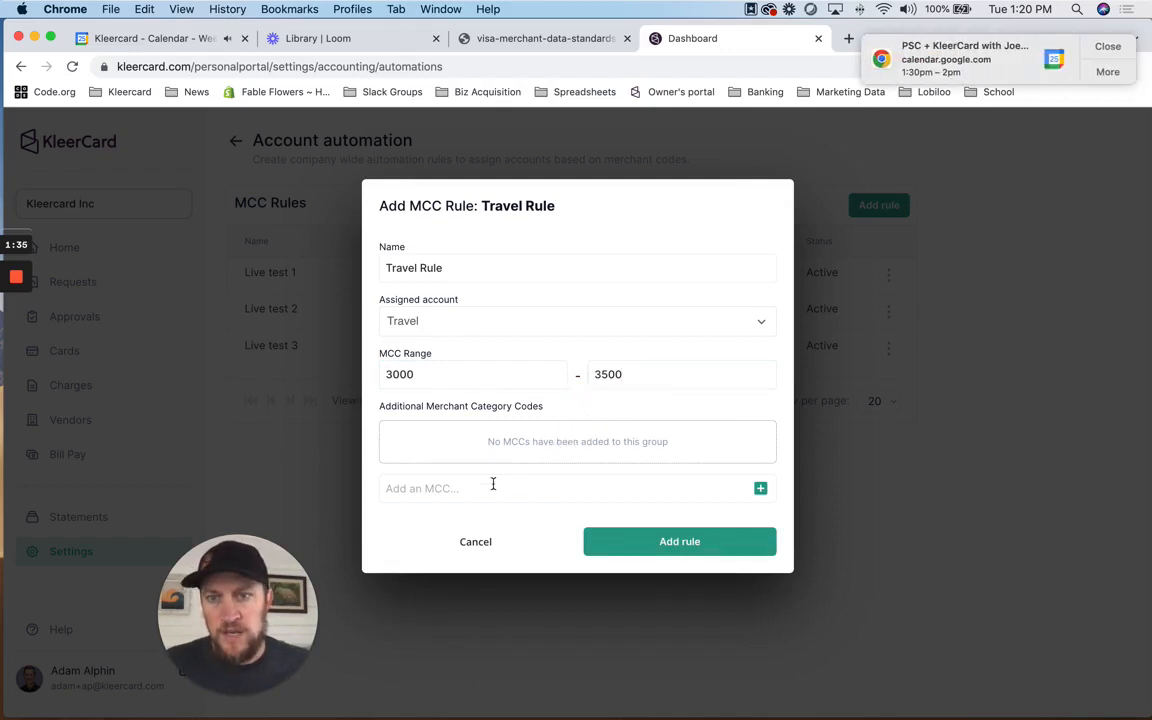
{"action": "left_click", "coordinate": [500, 488]}
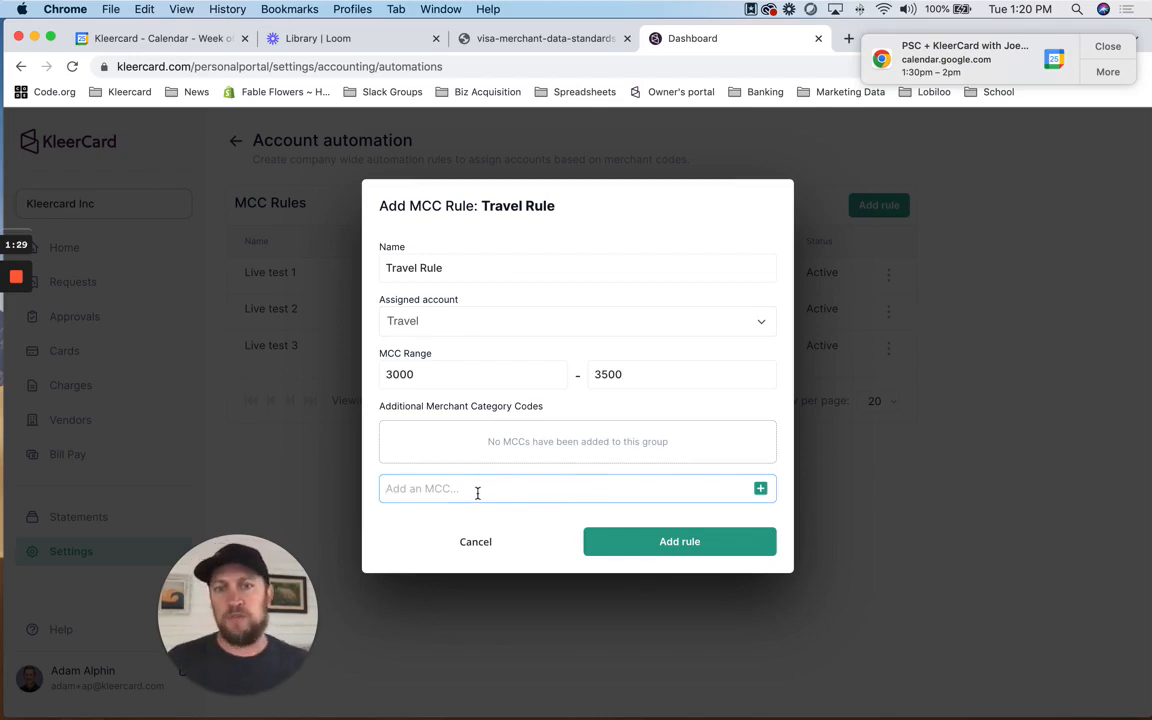
{"action": "mouse_move", "coordinate": [729, 421]}
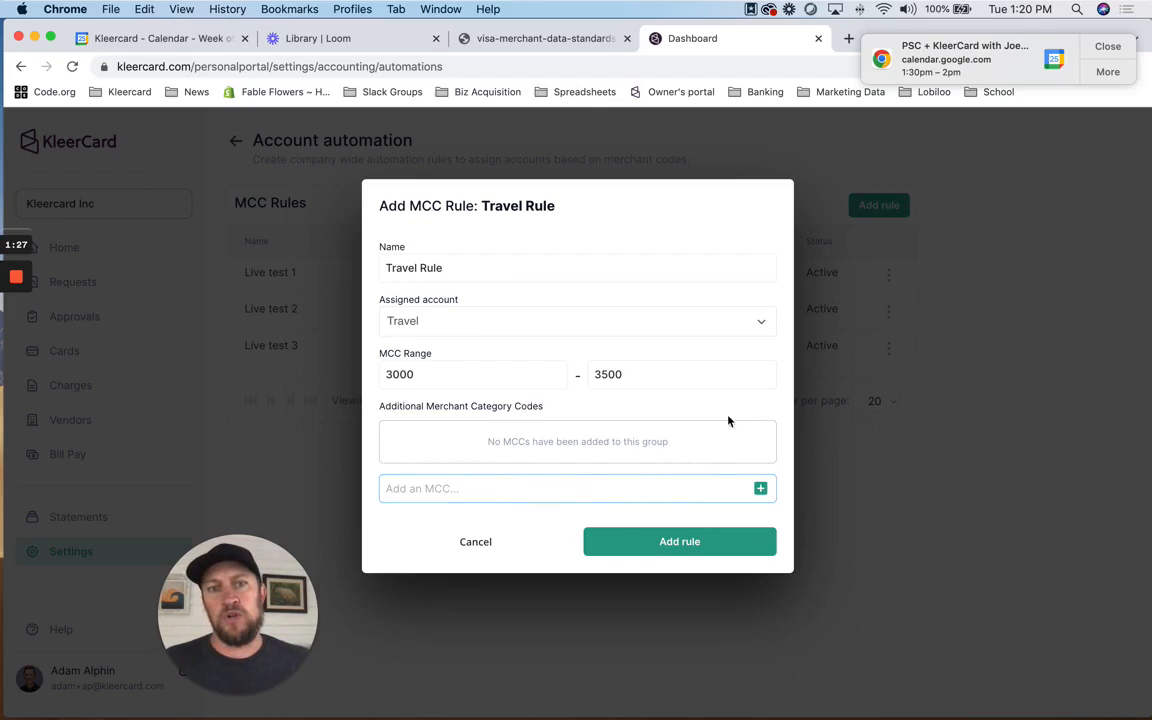
{"action": "mouse_move", "coordinate": [743, 420]}
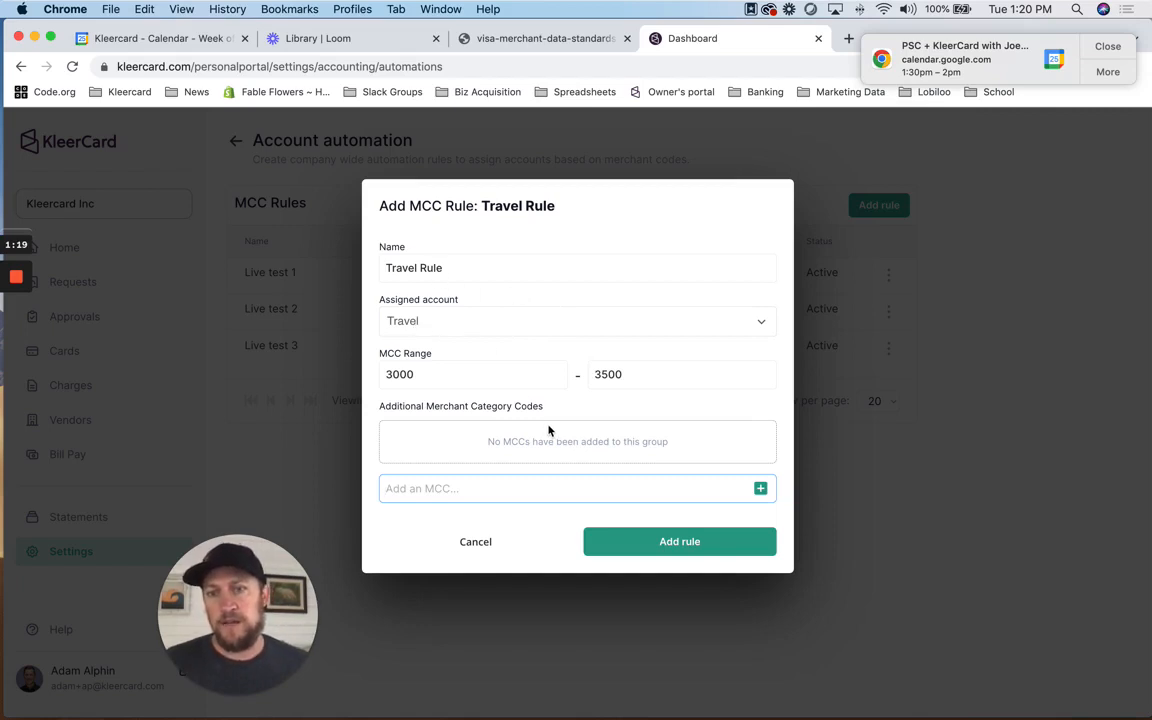
{"action": "mouse_move", "coordinate": [543, 521]}
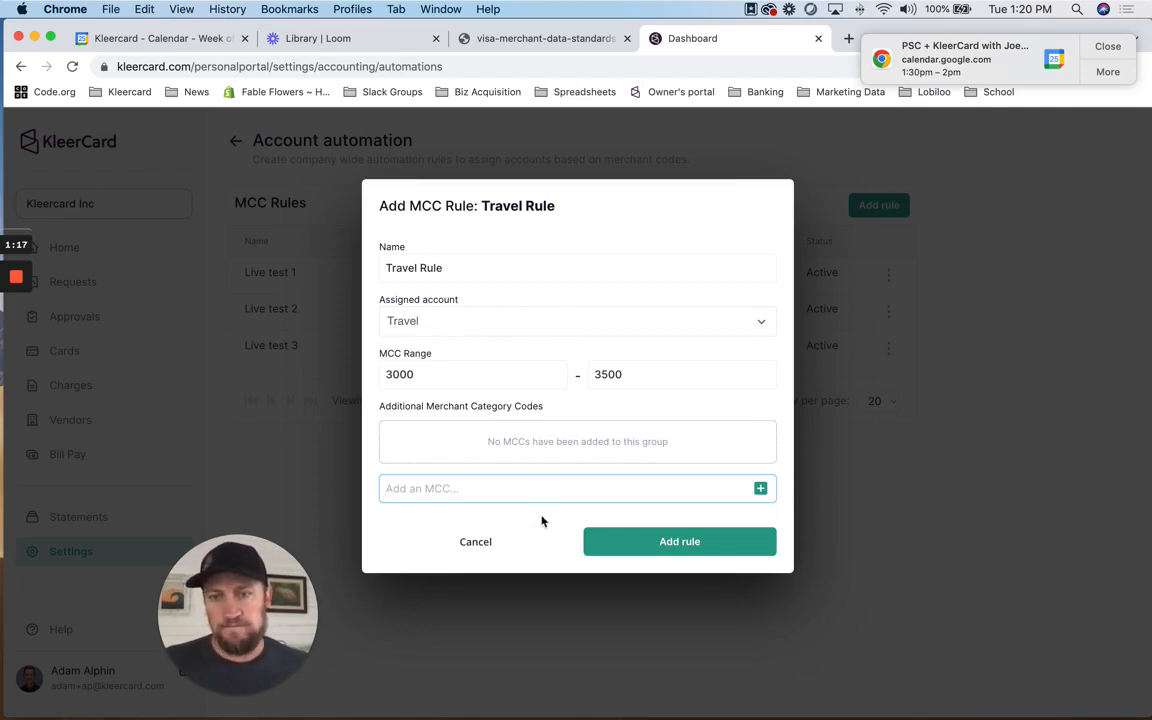
{"action": "mouse_move", "coordinate": [863, 378]}
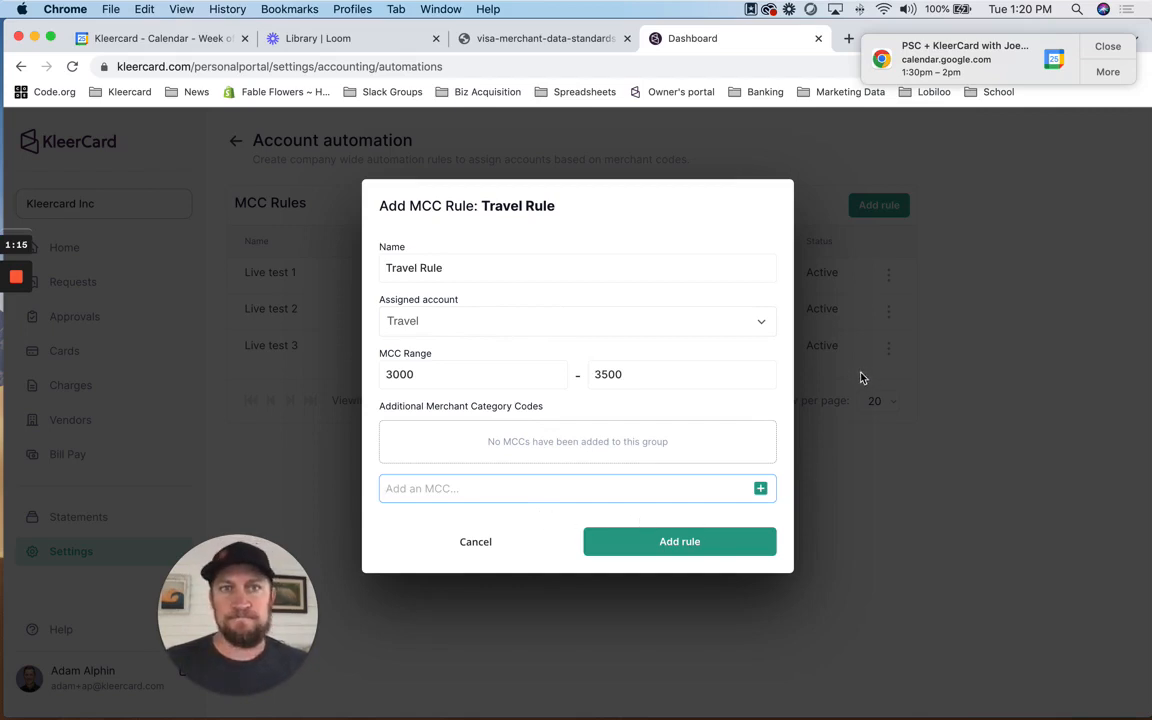